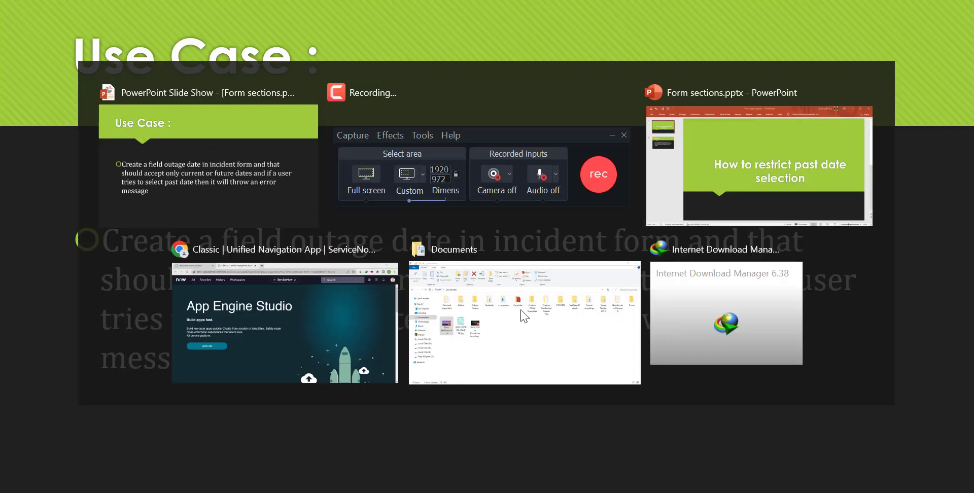
In Chrome, filter the All menu for 'incident' and open the Incidents list
{"action": "left_click", "coordinate": [285, 324]}
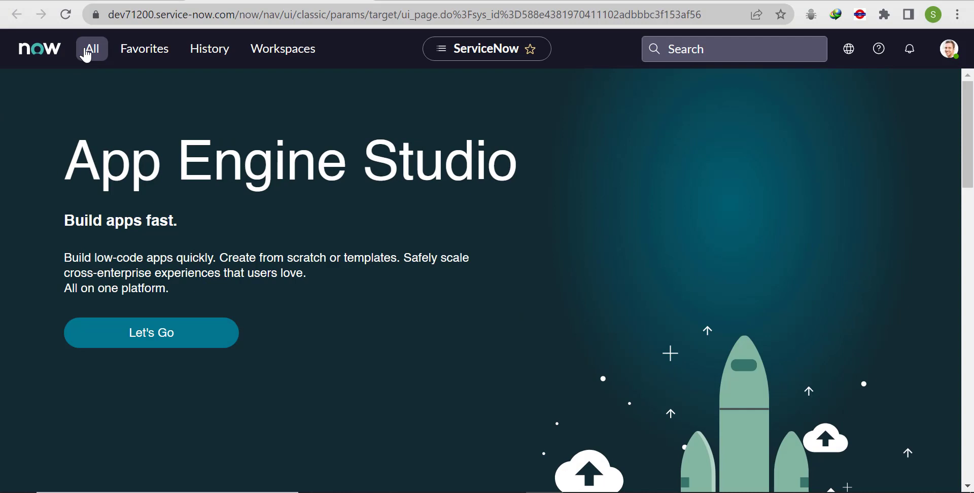
{"action": "left_click", "coordinate": [91, 48]}
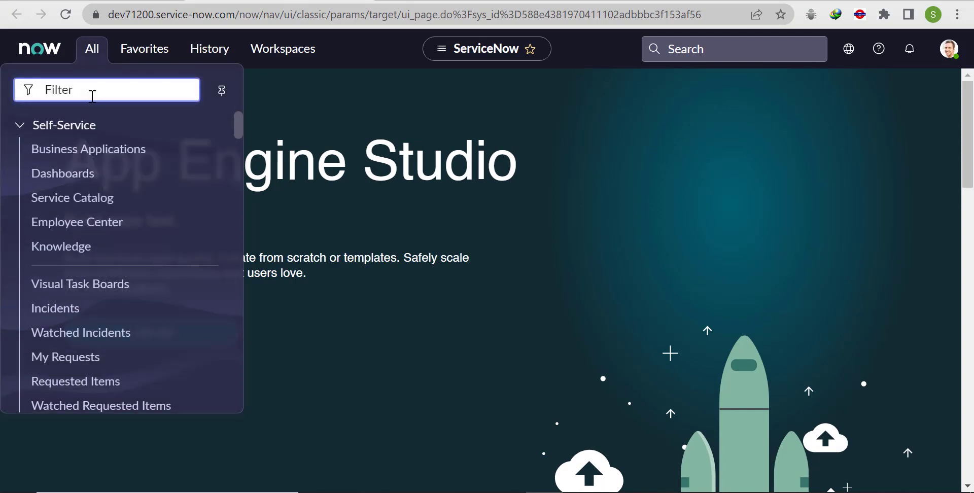
{"action": "type", "text": "incident"}
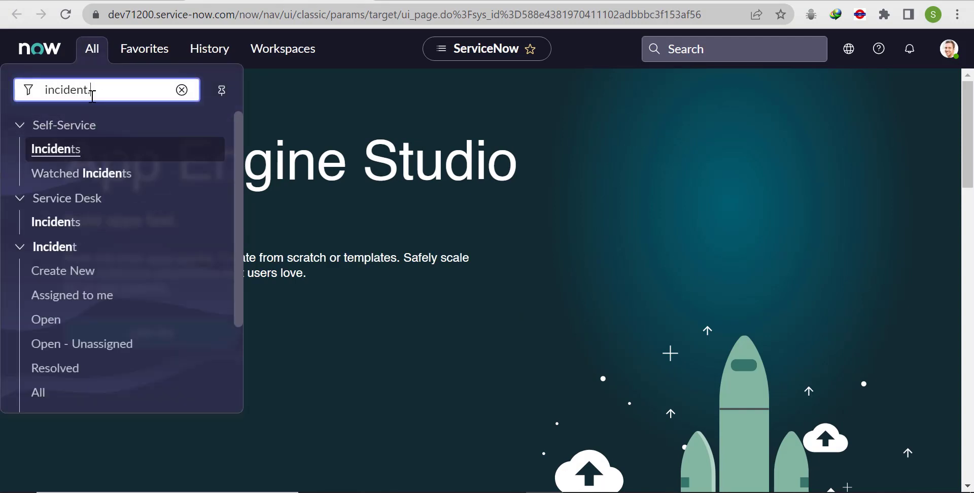
{"action": "left_click", "coordinate": [55, 221]}
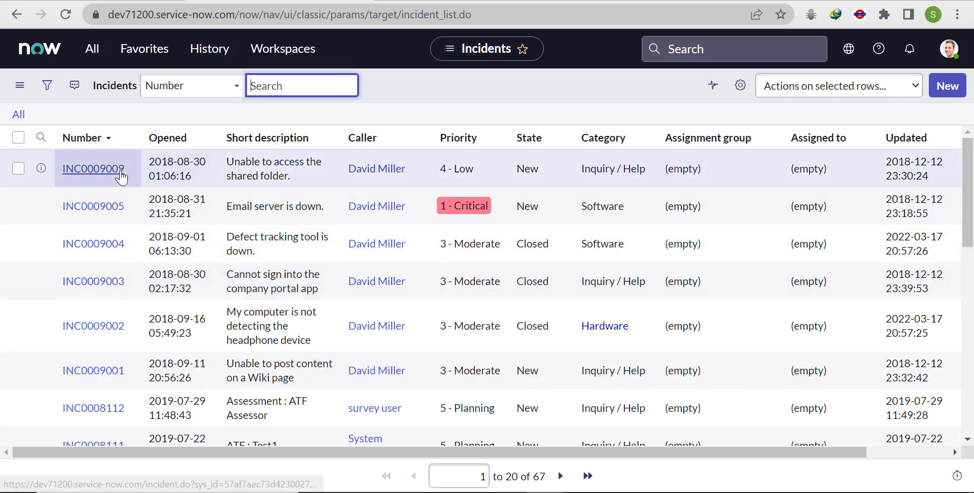
Open incident INC0009009 and go to its Configure > Form Layout page
{"action": "left_click", "coordinate": [92, 169]}
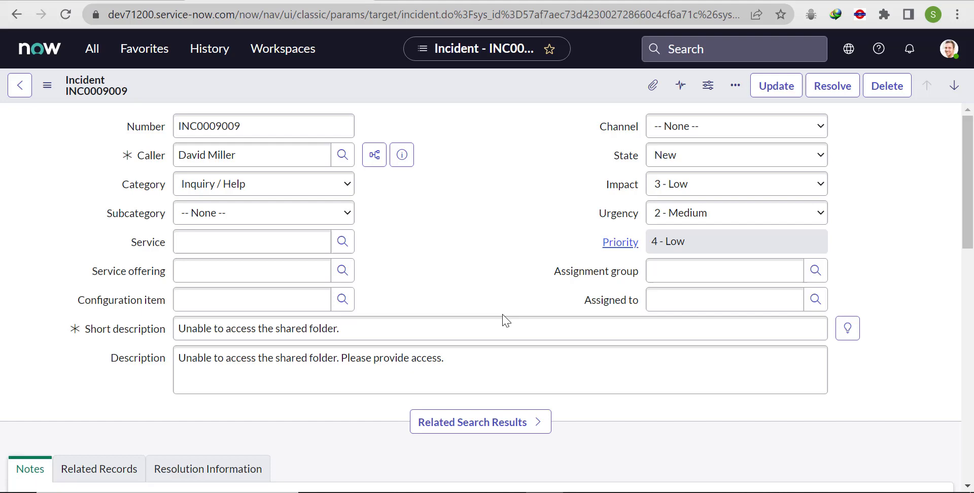
{"action": "left_click", "coordinate": [735, 85]}
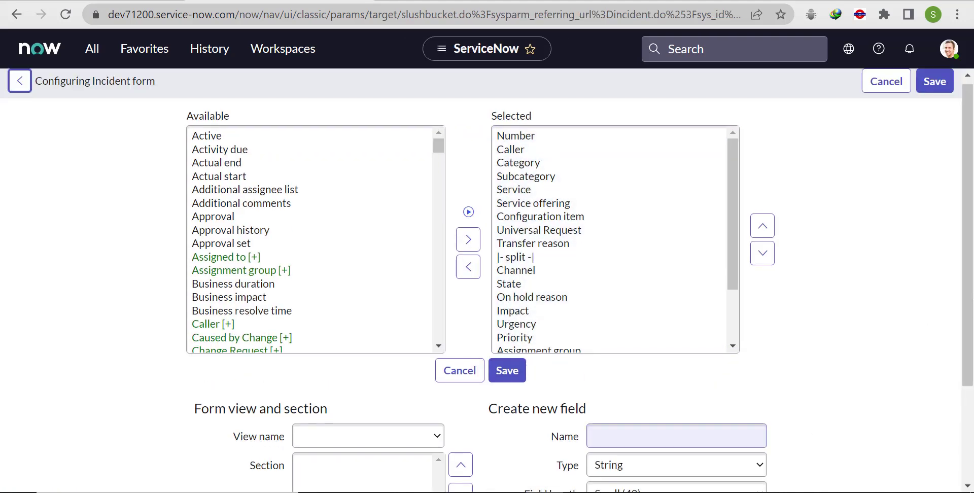
Create a new Date-type field named 'Outage Date' in the form layout
{"action": "scroll", "scroll_direction": "down", "scroll_amount": 3}
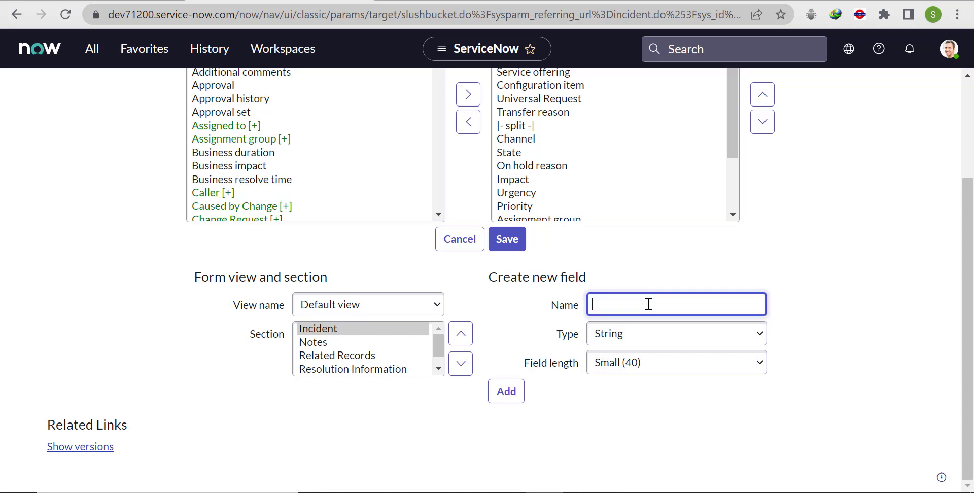
{"action": "type", "text": "Outa"}
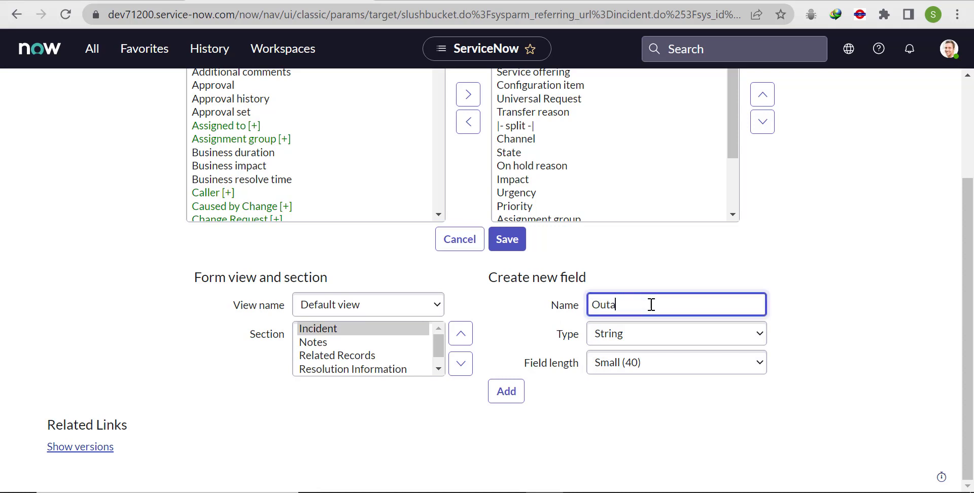
{"action": "type", "text": "ge Da"}
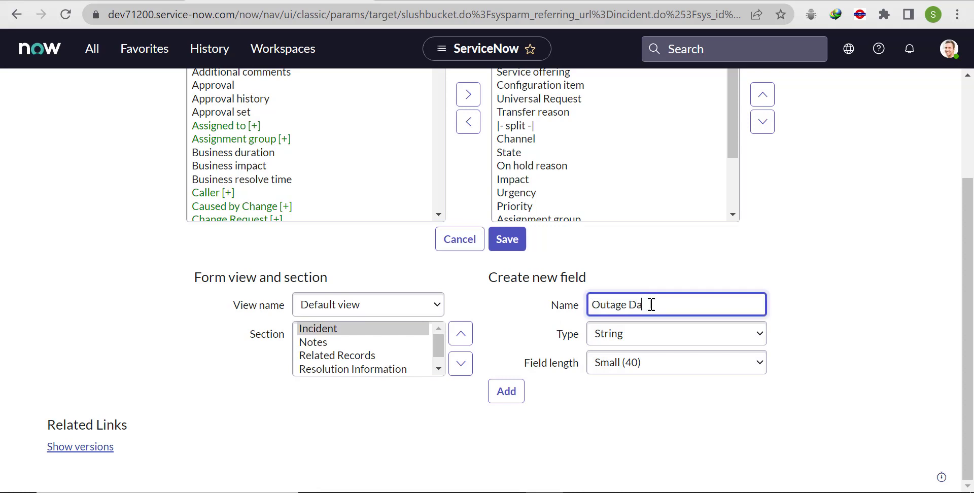
{"action": "left_click", "coordinate": [675, 333]}
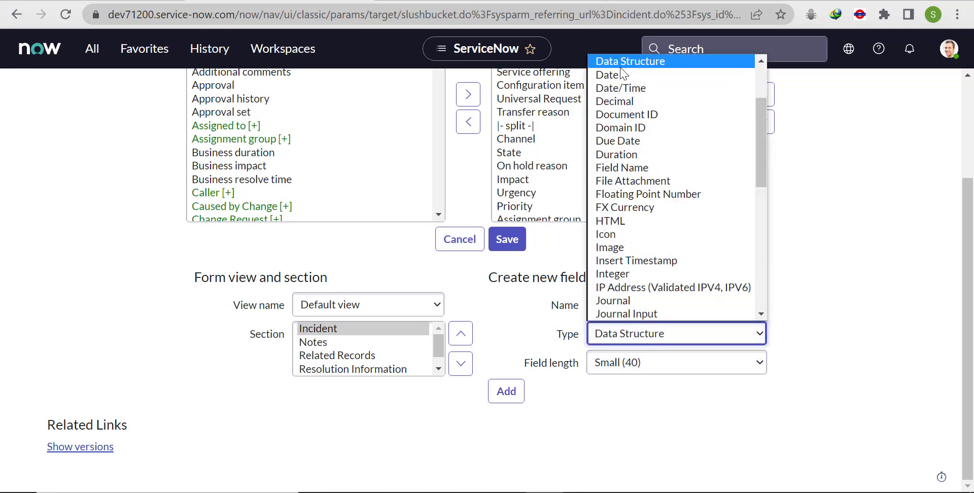
{"action": "left_click", "coordinate": [608, 75]}
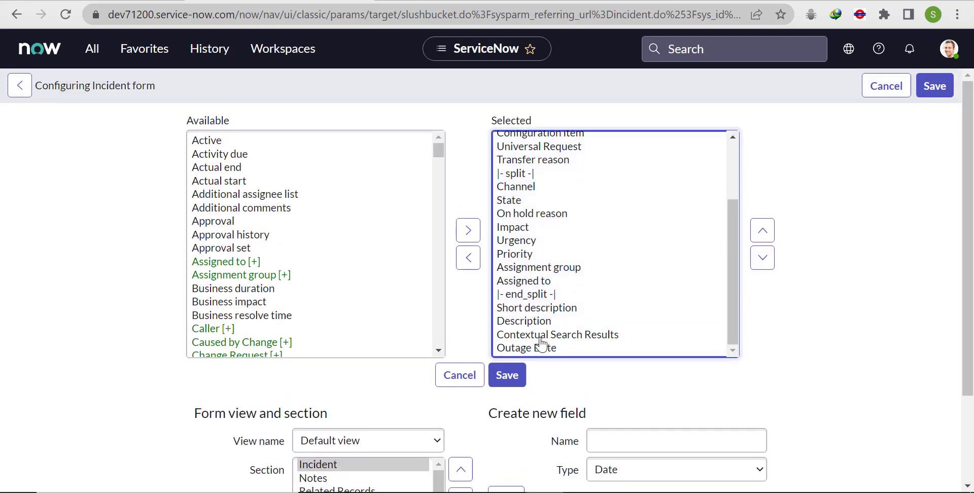
Move Outage Date up just below Configuration item, then save and close
{"action": "left_click", "coordinate": [526, 348]}
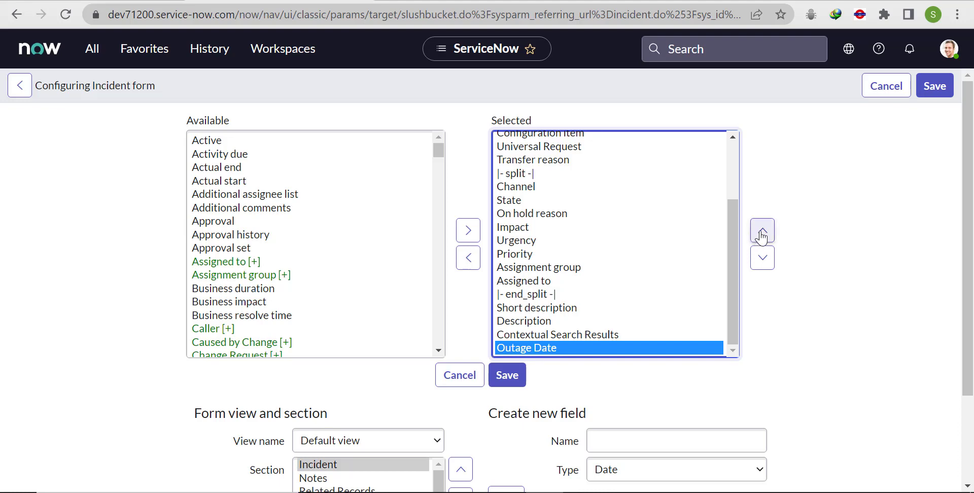
{"action": "left_click", "coordinate": [762, 232]}
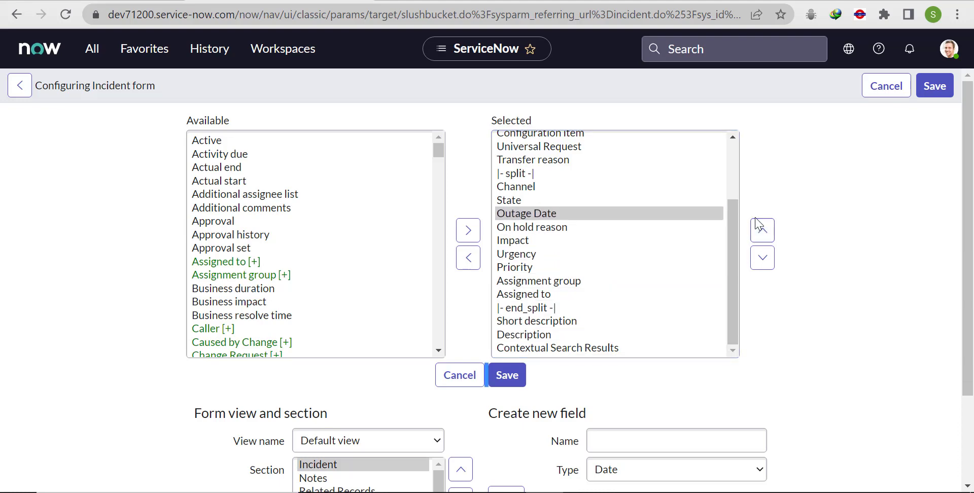
{"action": "left_click", "coordinate": [762, 230]}
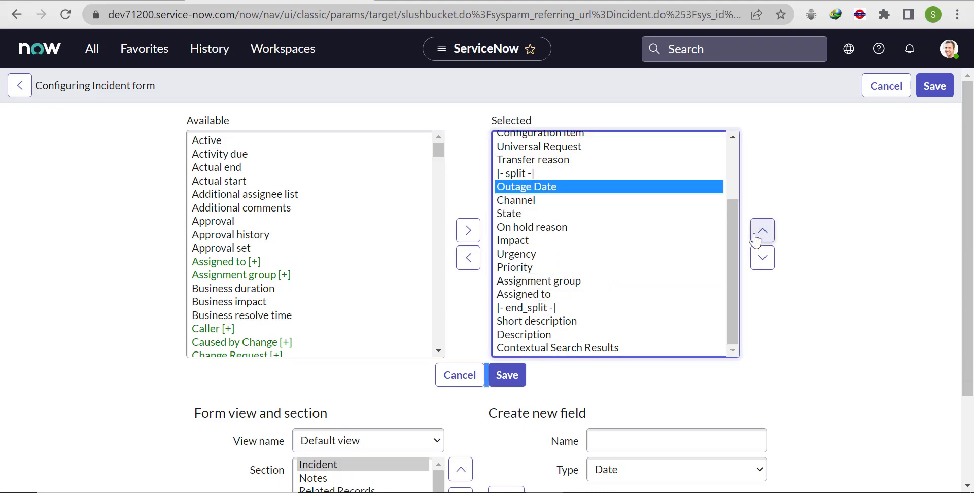
{"action": "left_click", "coordinate": [761, 230]}
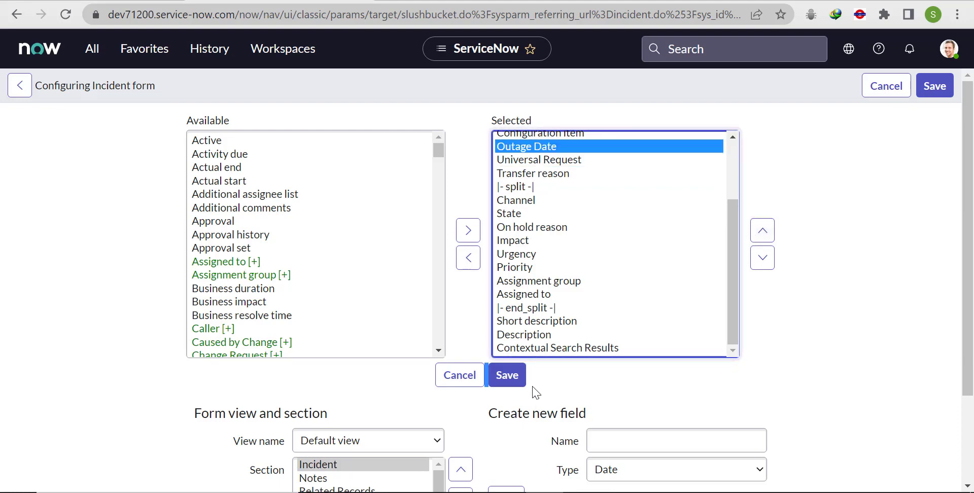
{"action": "left_click", "coordinate": [506, 375]}
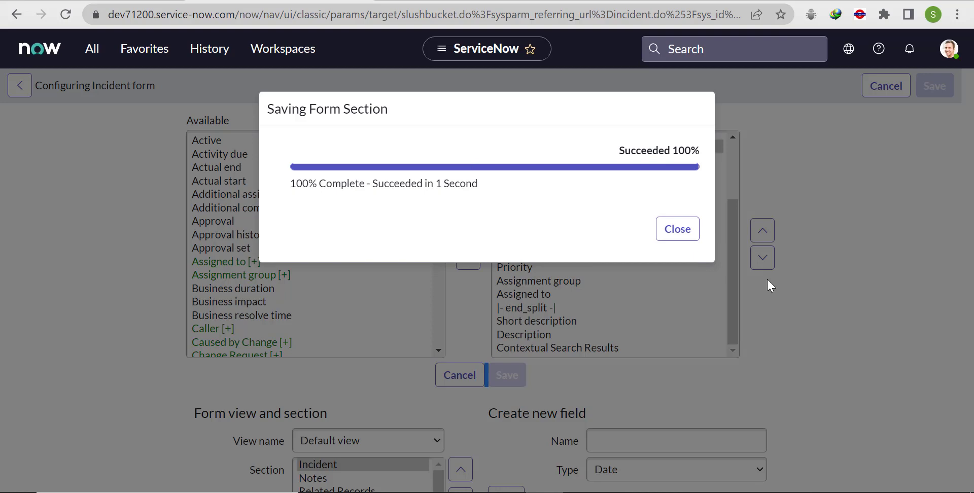
{"action": "left_click", "coordinate": [678, 229]}
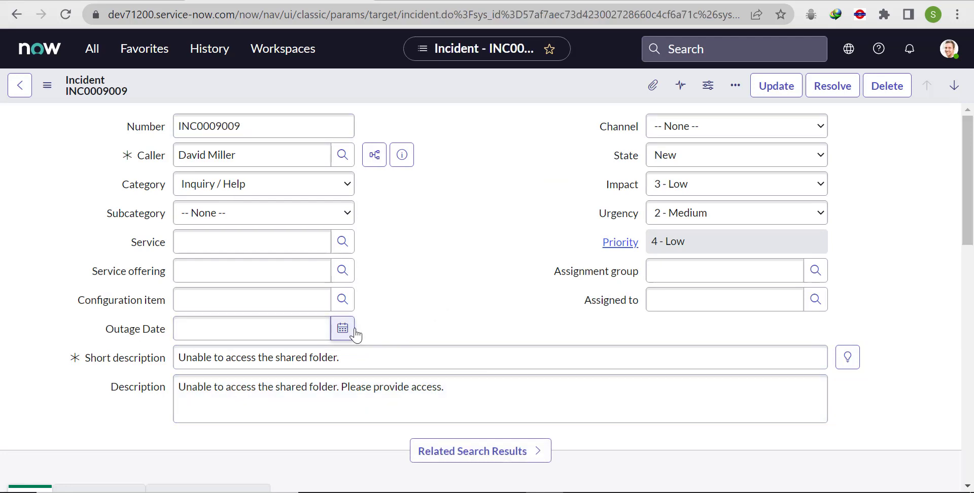
Set INC0009009's Outage Date to June 10, 2022 with the calendar picker
{"action": "left_click", "coordinate": [342, 327]}
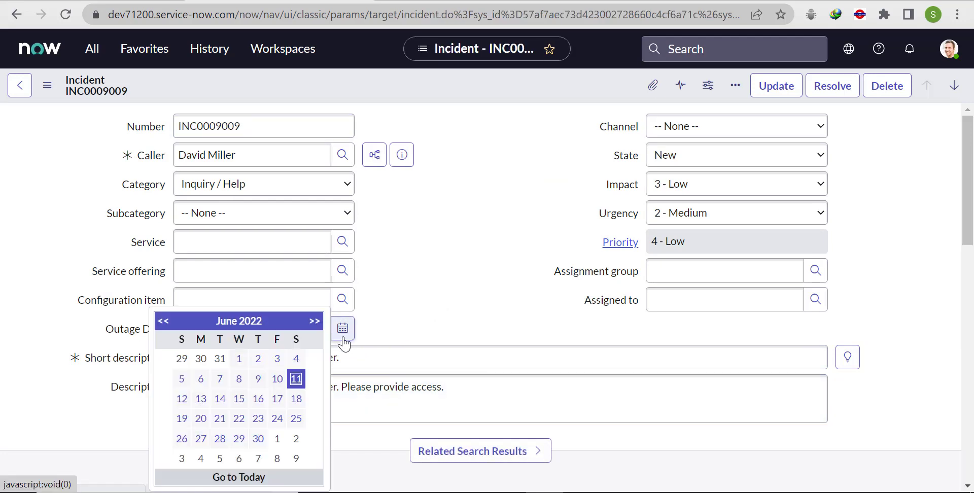
{"action": "left_click", "coordinate": [296, 379]}
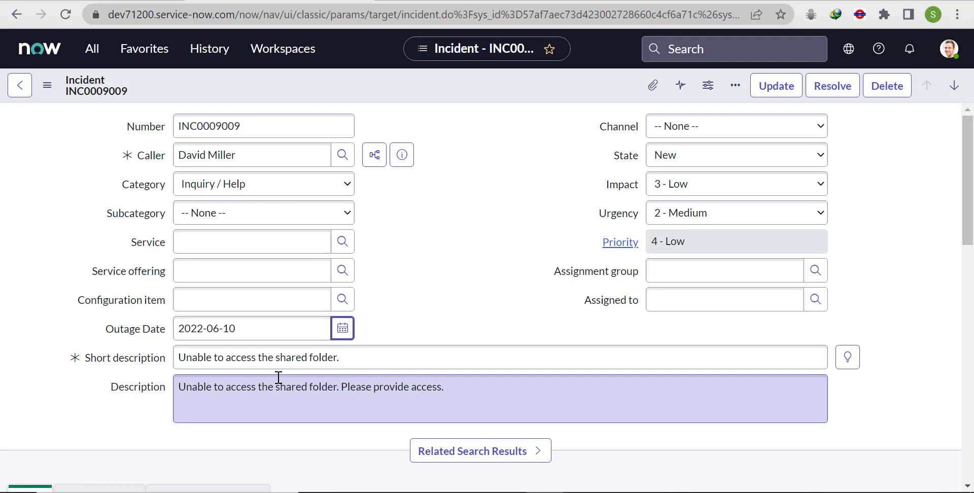
{"action": "mouse_move", "coordinate": [342, 328]}
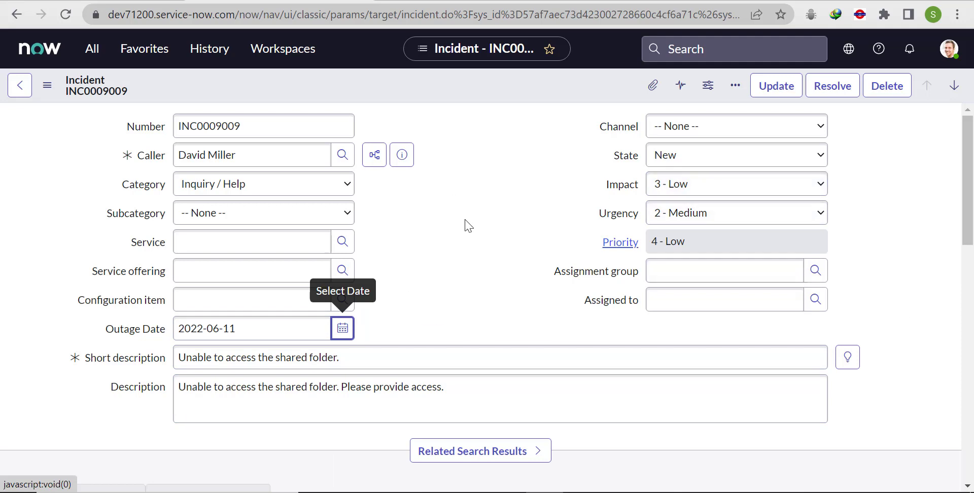
{"action": "mouse_move", "coordinate": [330, 136]}
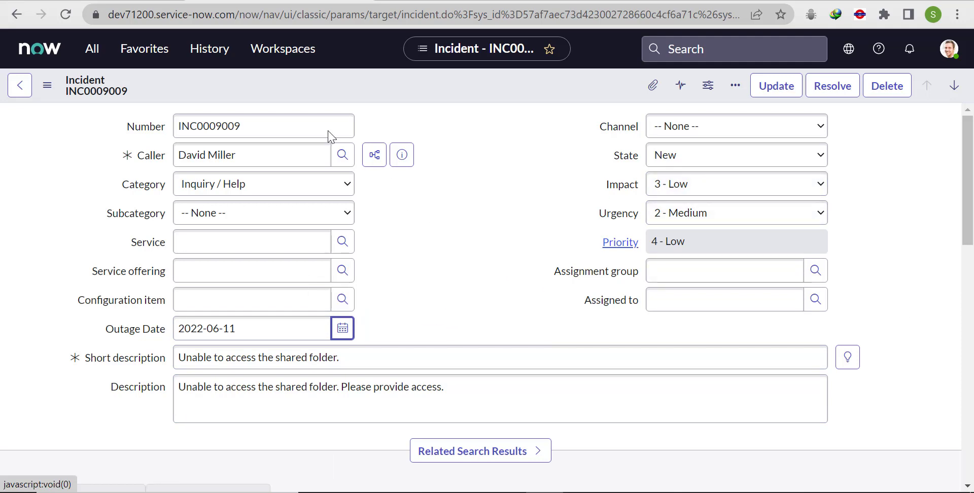
{"action": "mouse_move", "coordinate": [379, 84]}
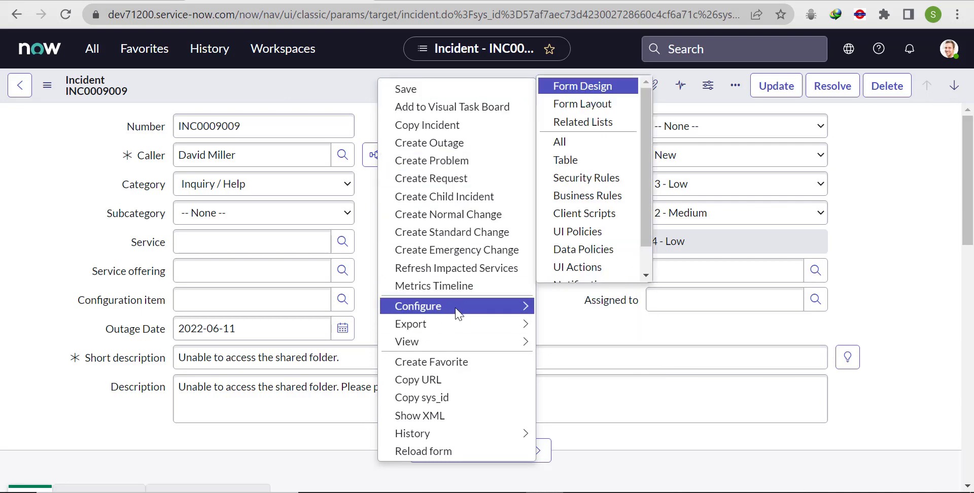
{"action": "mouse_move", "coordinate": [578, 231]}
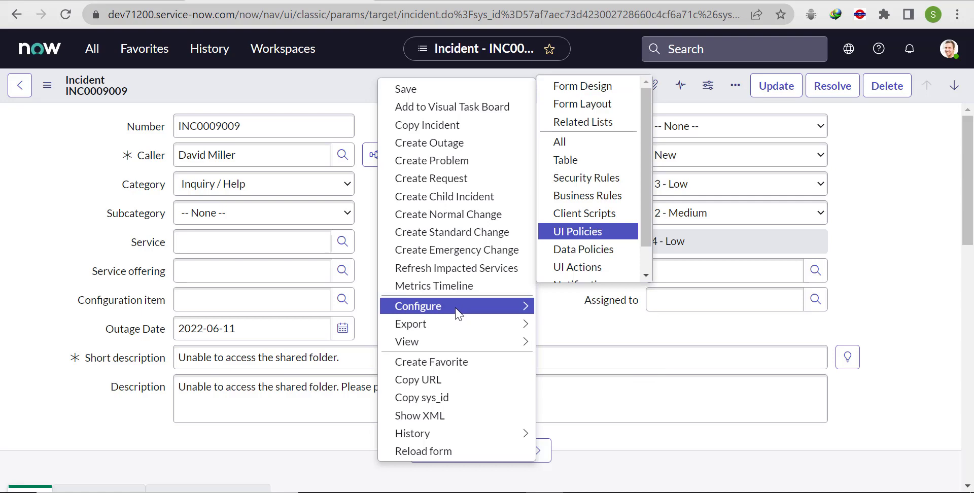
Leave the unsaved incident for the Incident table's UI Policies list
{"action": "left_click", "coordinate": [576, 231]}
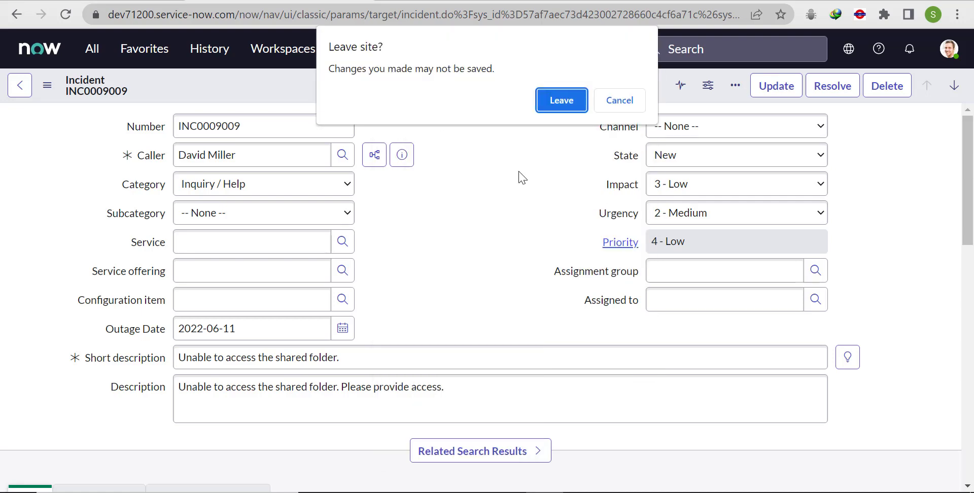
{"action": "left_click", "coordinate": [560, 100]}
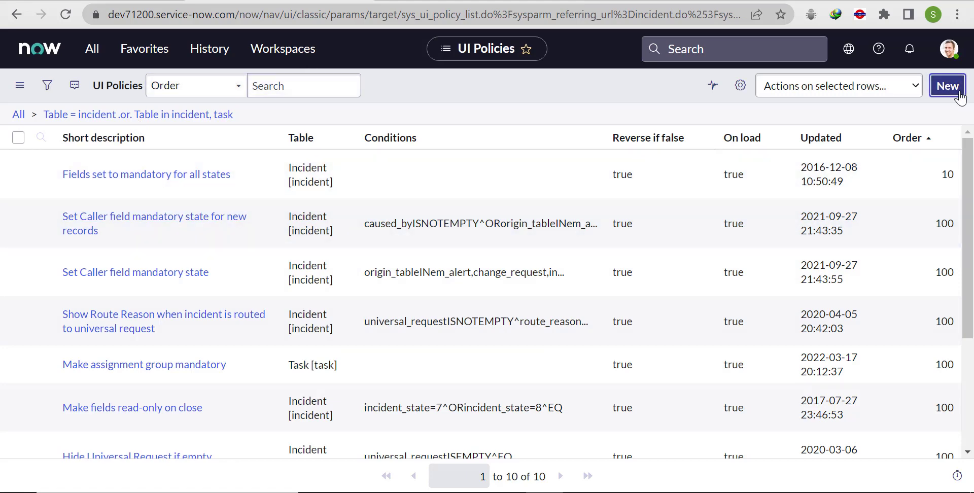
{"action": "mouse_move", "coordinate": [420, 102]}
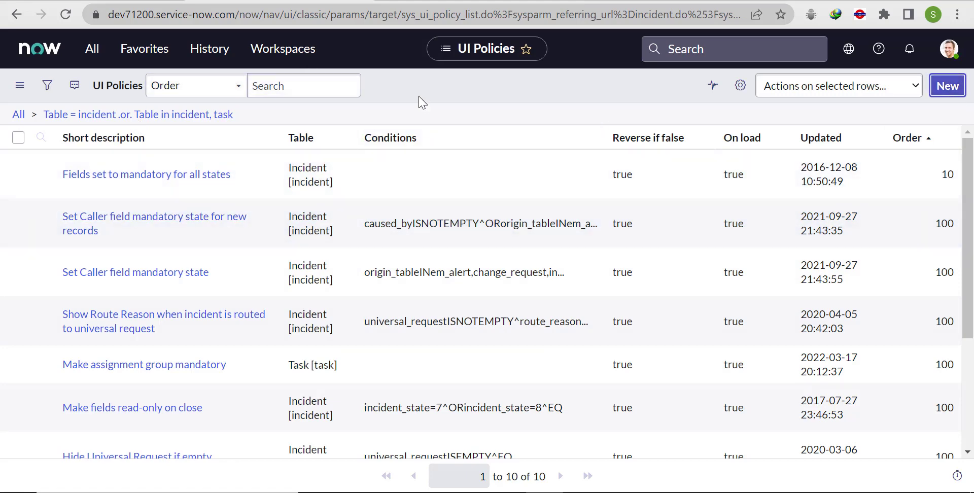
Start a new Incident UI policy and add an empty filter condition row
{"action": "left_click", "coordinate": [947, 85]}
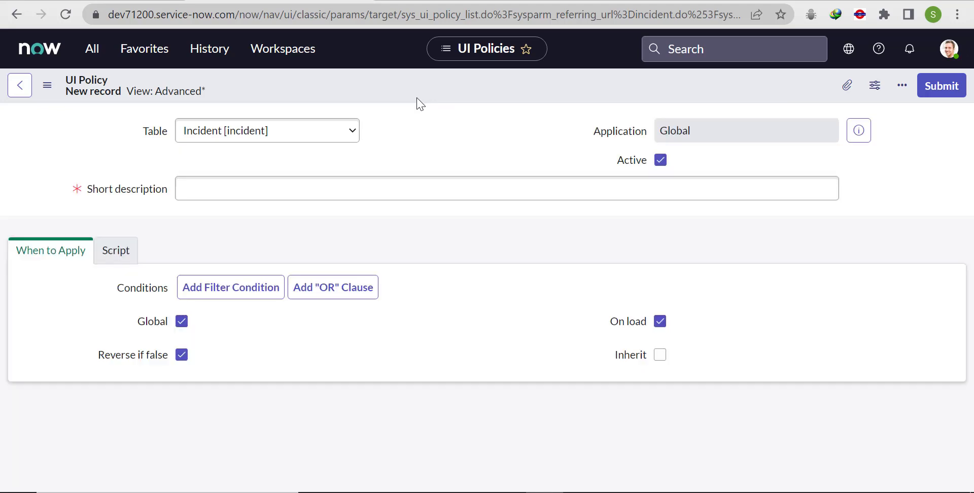
{"action": "mouse_move", "coordinate": [488, 249]}
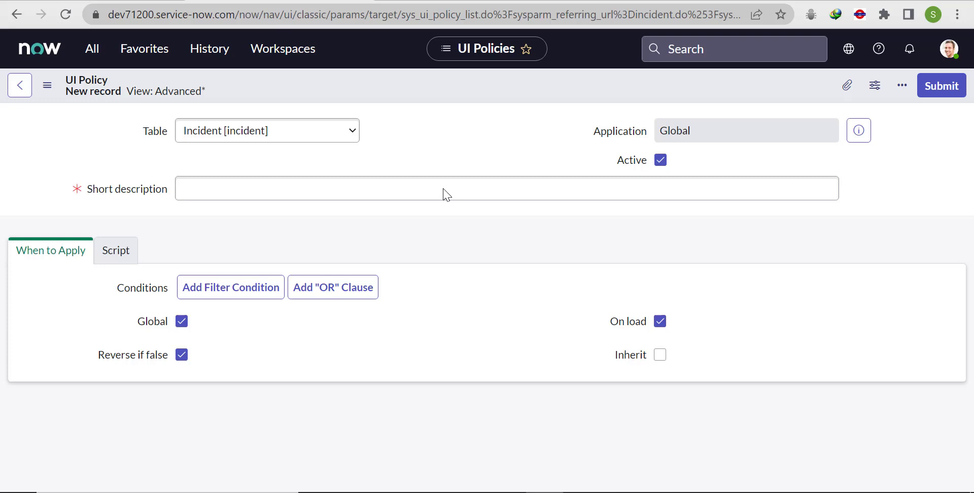
{"action": "mouse_move", "coordinate": [646, 233]}
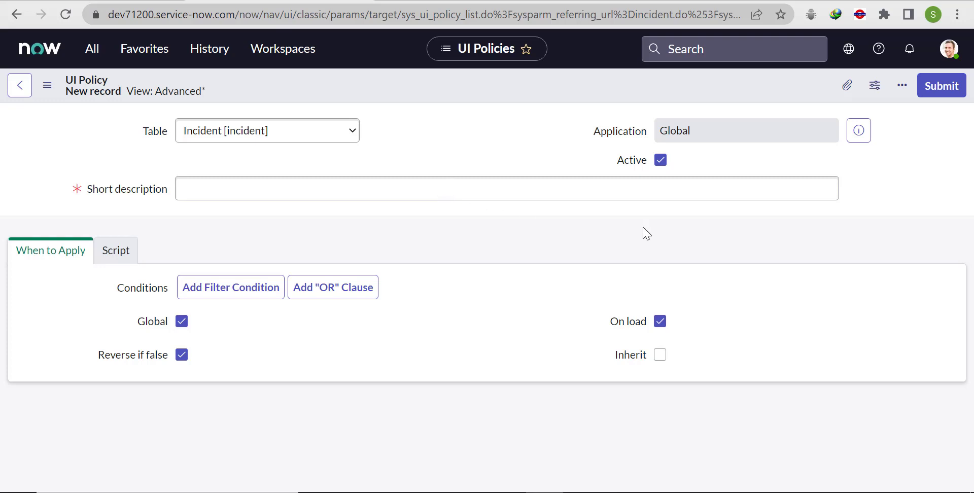
{"action": "mouse_move", "coordinate": [305, 158]}
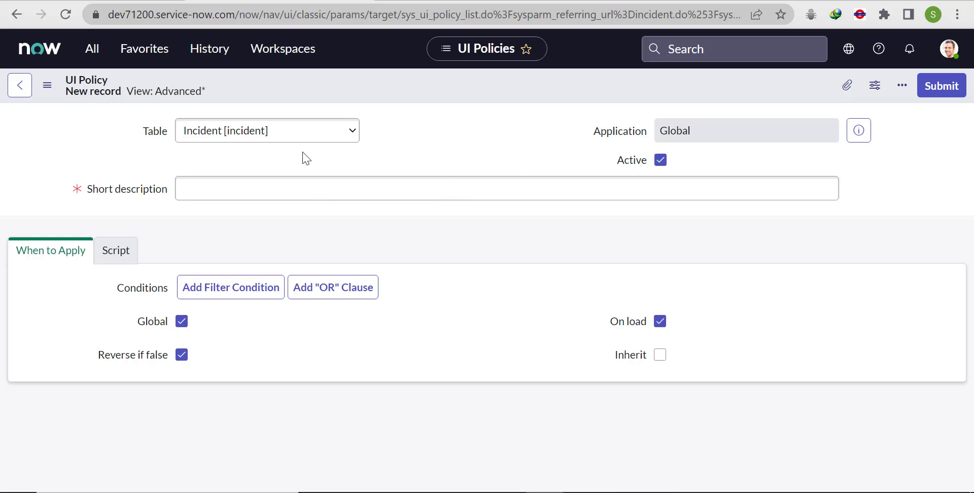
{"action": "left_click", "coordinate": [506, 188]}
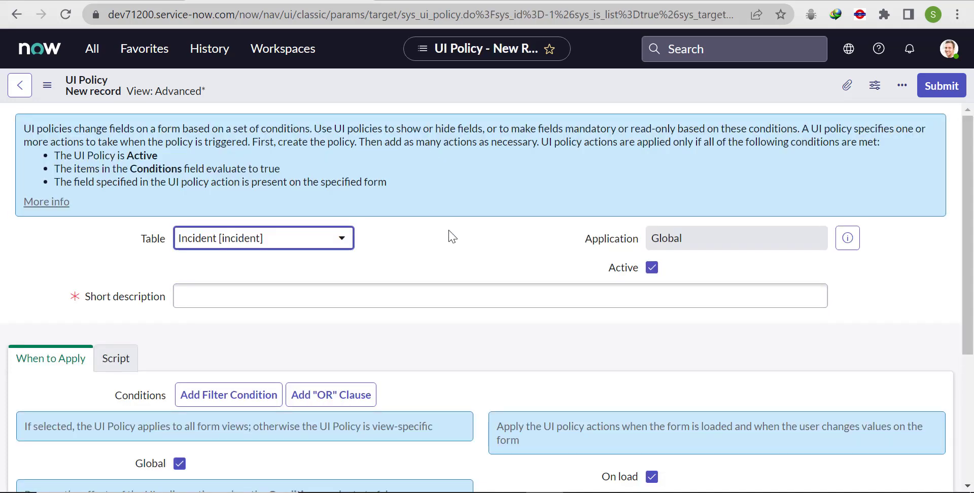
{"action": "scroll", "scroll_direction": "down", "scroll_amount": 3}
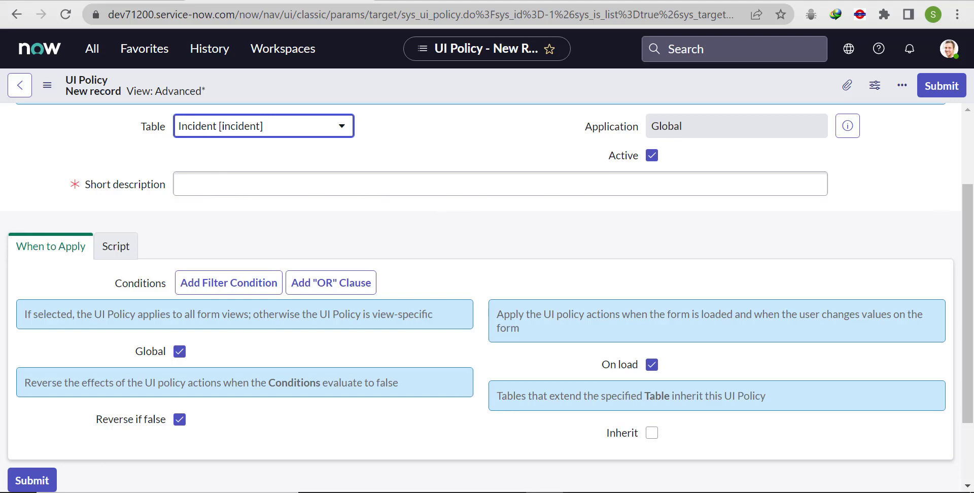
{"action": "left_click", "coordinate": [228, 283]}
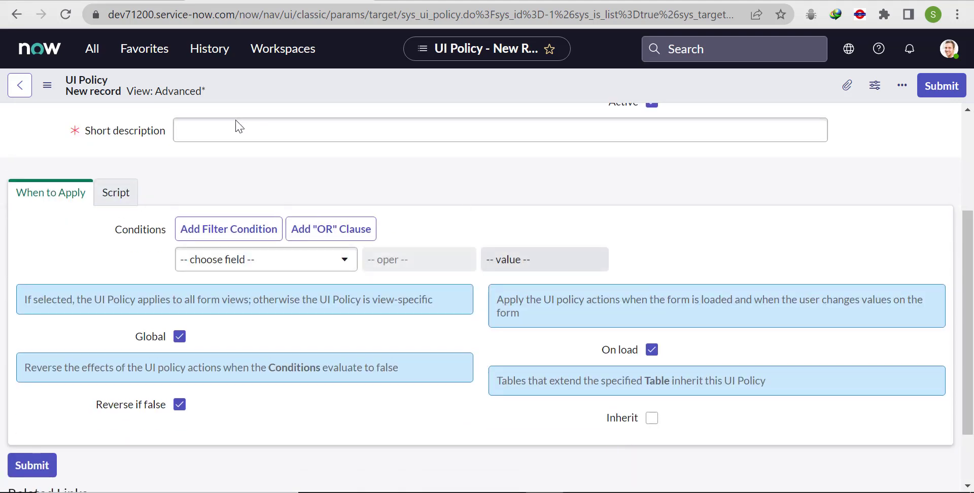
Enter the policy short description 'Outage date restriction'
{"action": "left_click", "coordinate": [500, 130]}
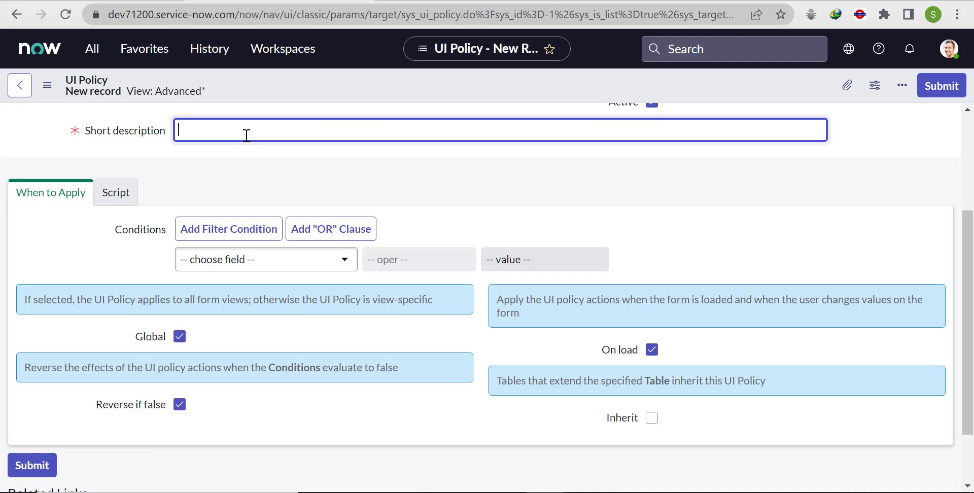
{"action": "type", "text": "Outage"}
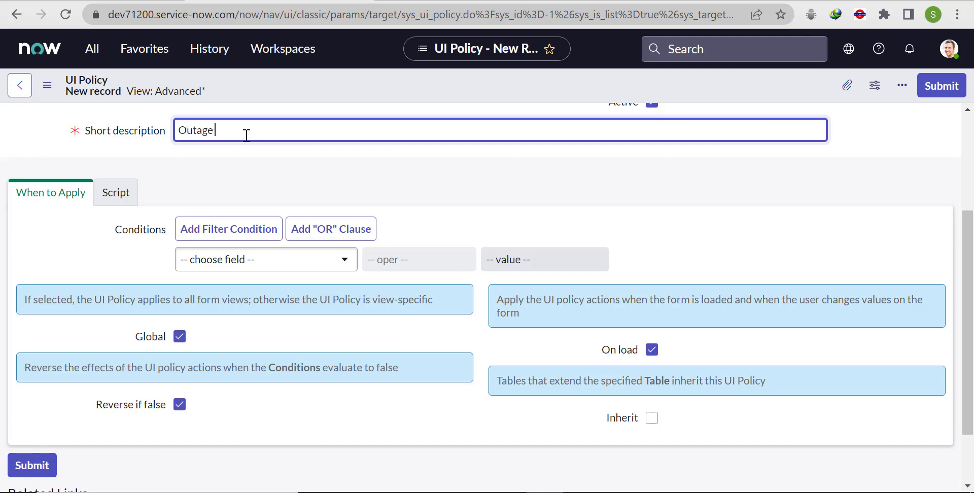
{"action": "type", "text": "date res"}
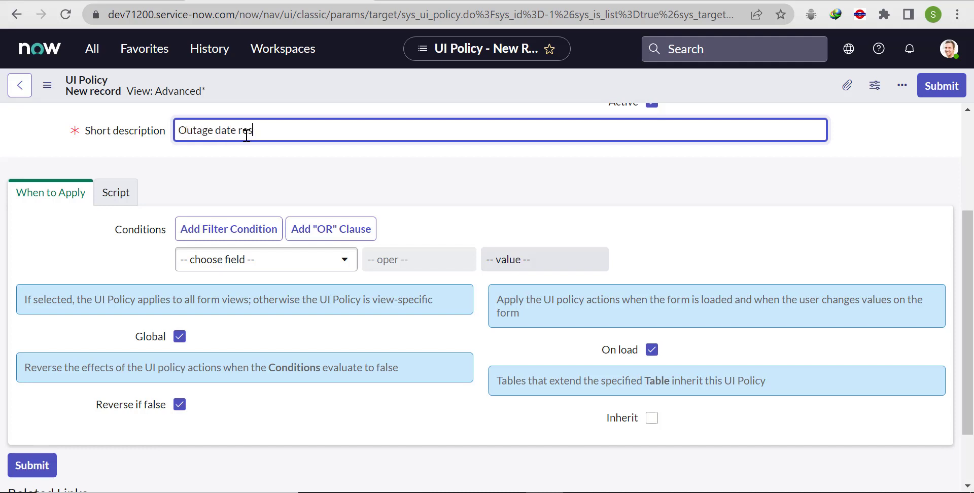
{"action": "type", "text": "triction"}
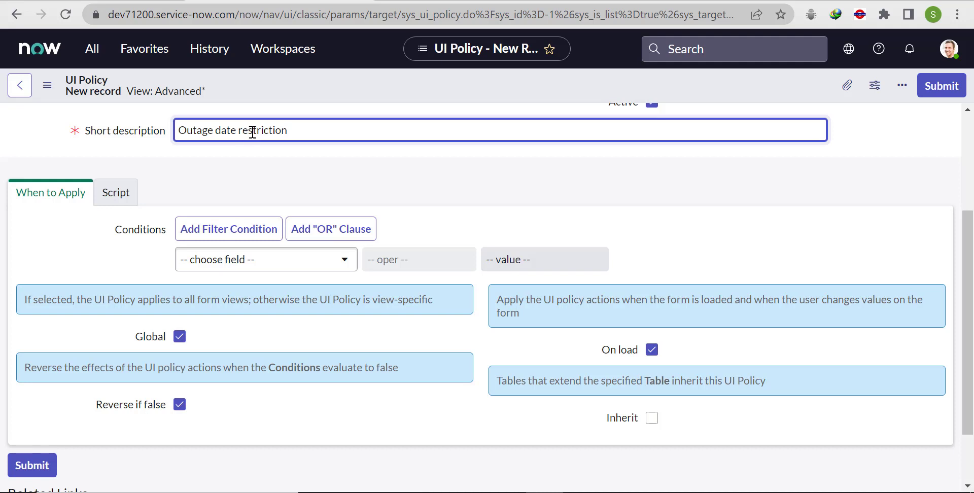
{"action": "mouse_move", "coordinate": [301, 266]}
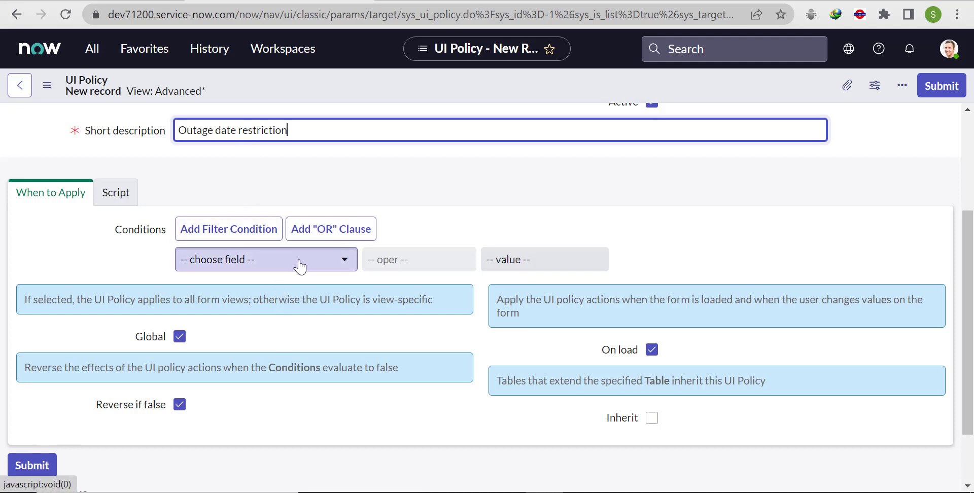
Set the policy condition to Outage Date before Today
{"action": "left_click", "coordinate": [265, 259]}
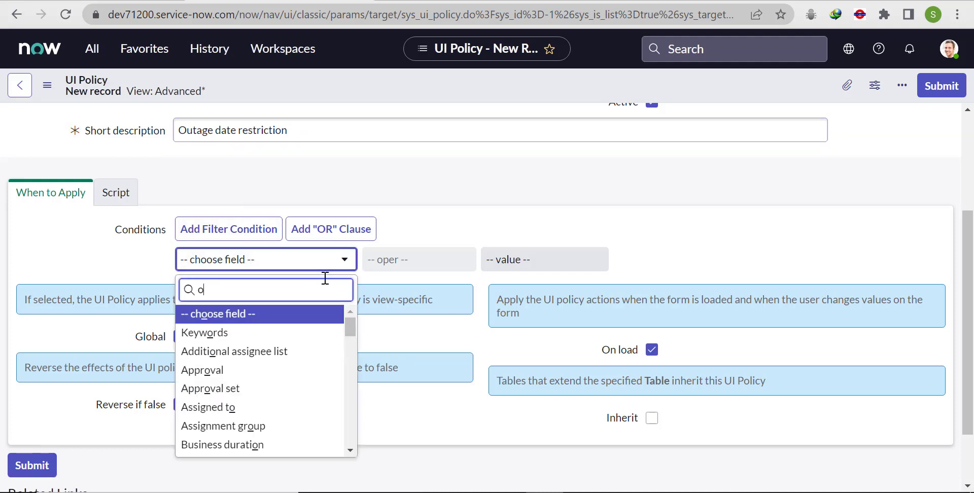
{"action": "type", "text": "uta"}
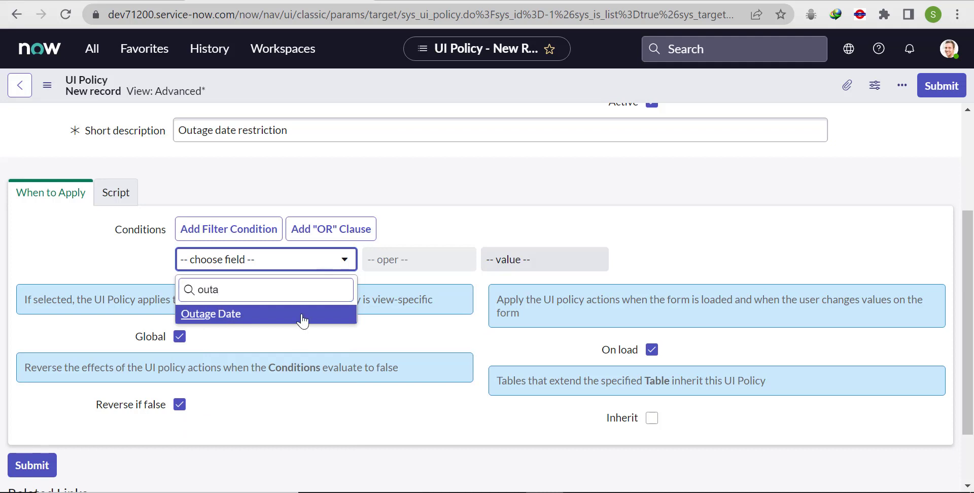
{"action": "left_click", "coordinate": [211, 313]}
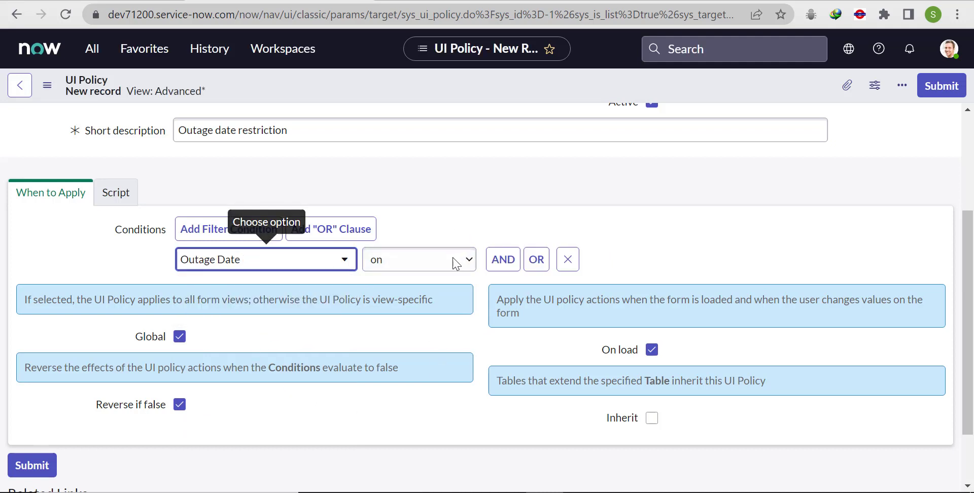
{"action": "mouse_move", "coordinate": [461, 273]}
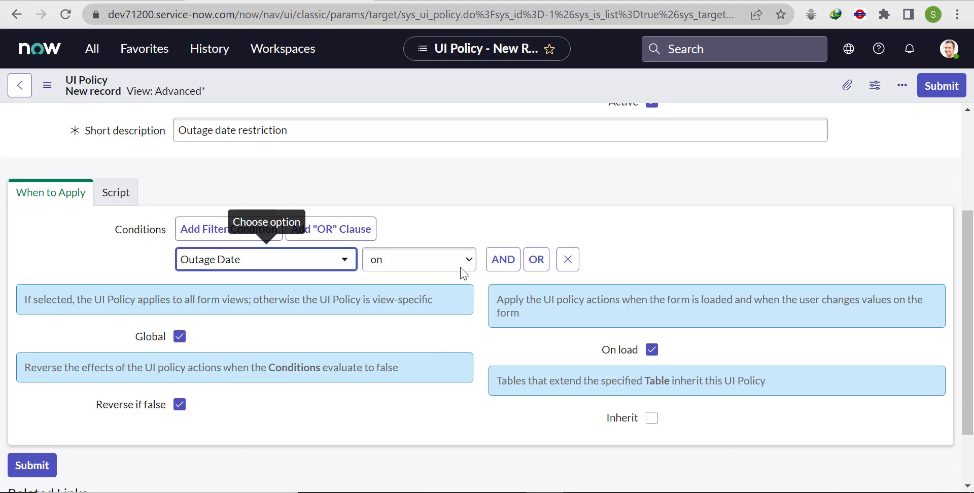
{"action": "left_click", "coordinate": [418, 259]}
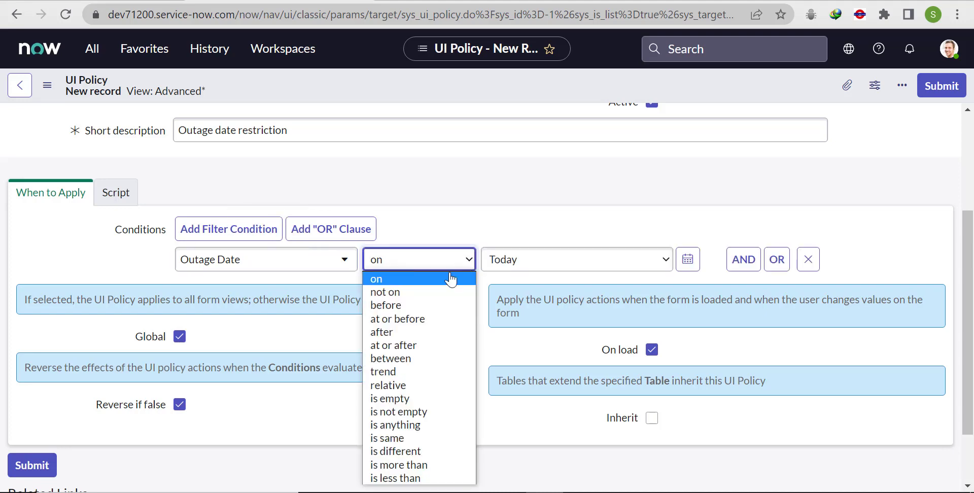
{"action": "left_click", "coordinate": [385, 305]}
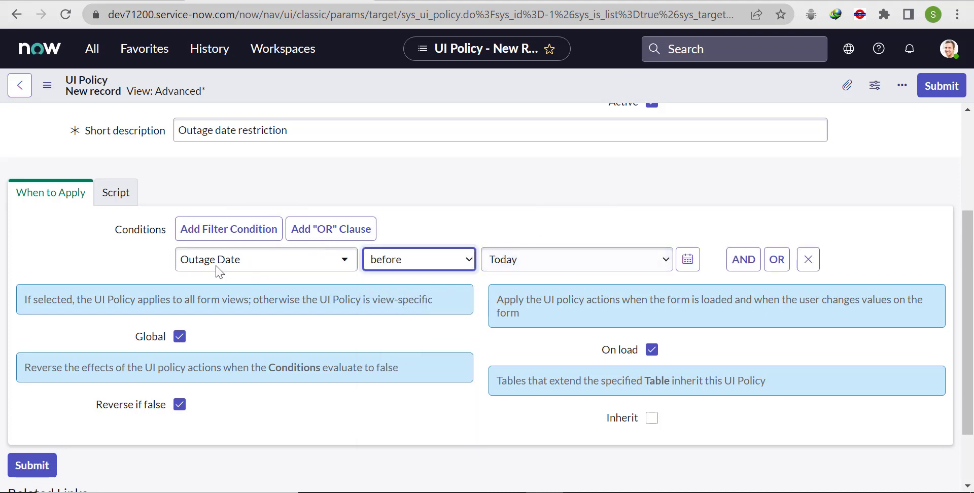
{"action": "left_click", "coordinate": [116, 192]}
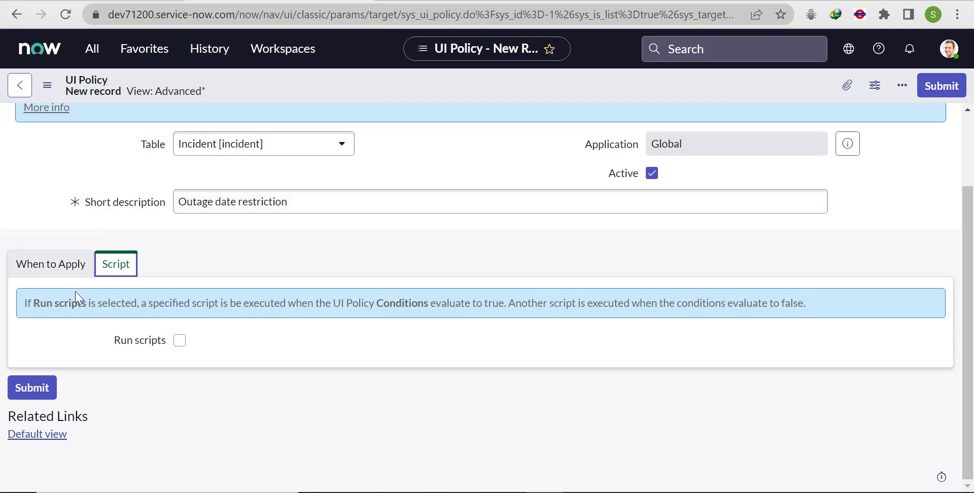
Enable Run scripts on the Script tab to reveal the script editors
{"action": "left_click", "coordinate": [51, 264]}
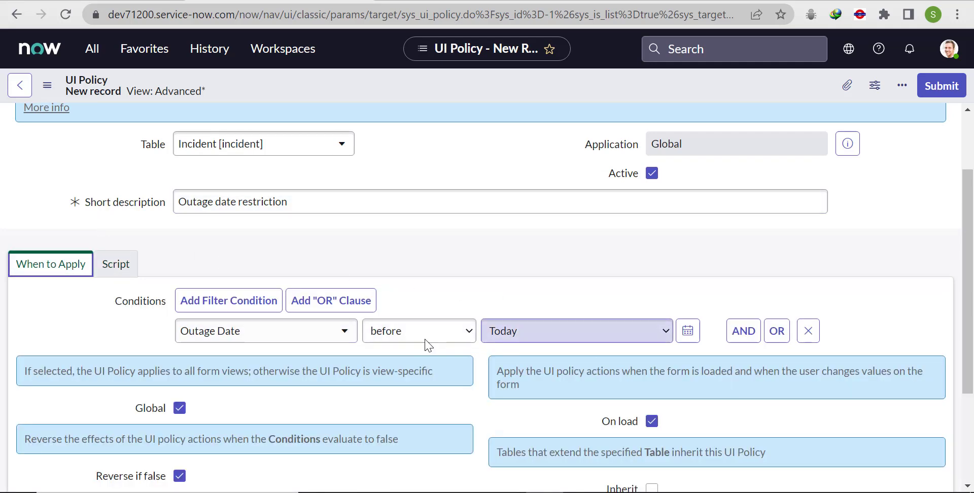
{"action": "left_click", "coordinate": [116, 264]}
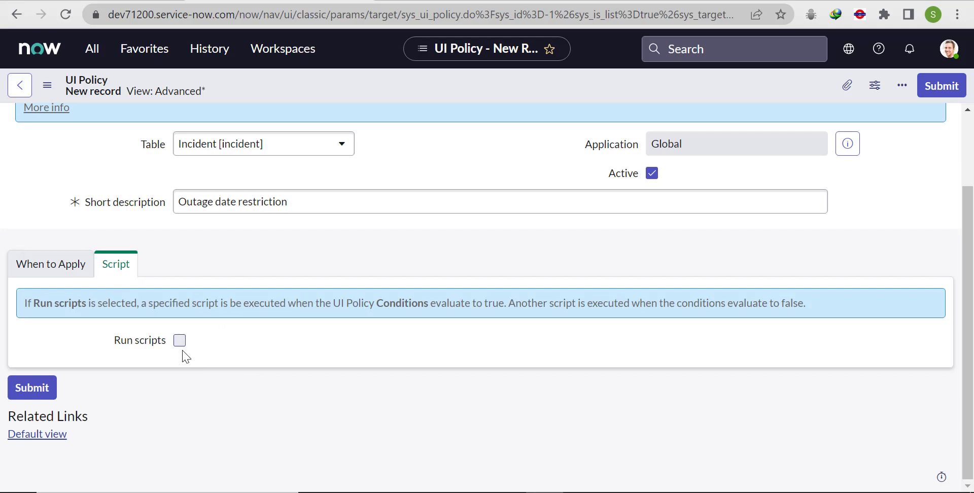
{"action": "mouse_move", "coordinate": [128, 290]}
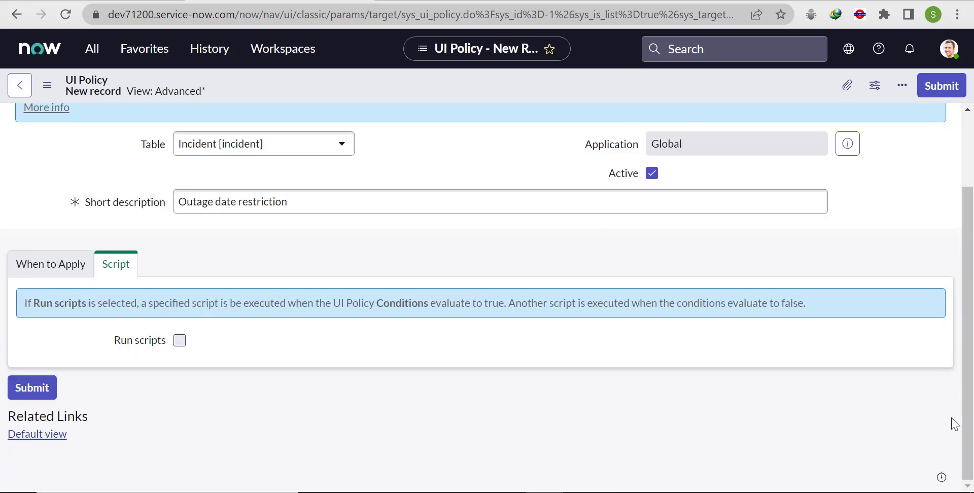
{"action": "left_click", "coordinate": [180, 340]}
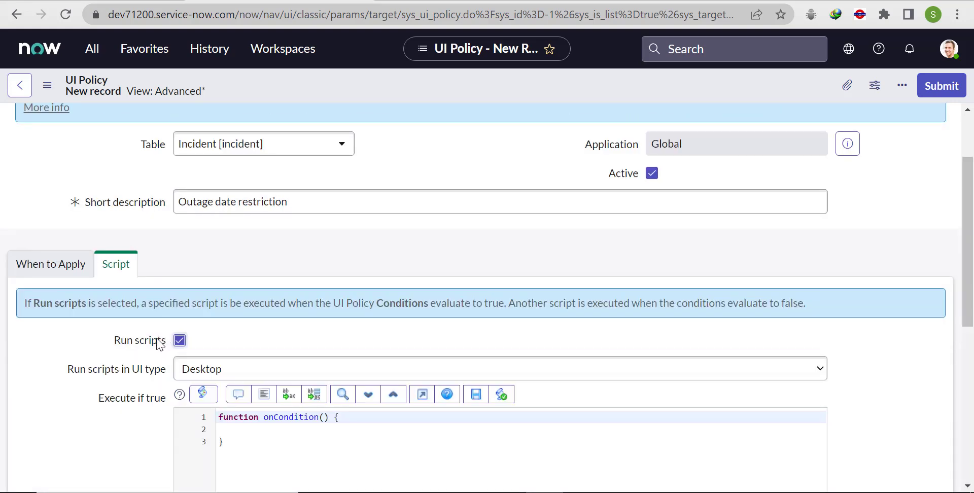
{"action": "scroll", "scroll_direction": "down", "scroll_amount": 3}
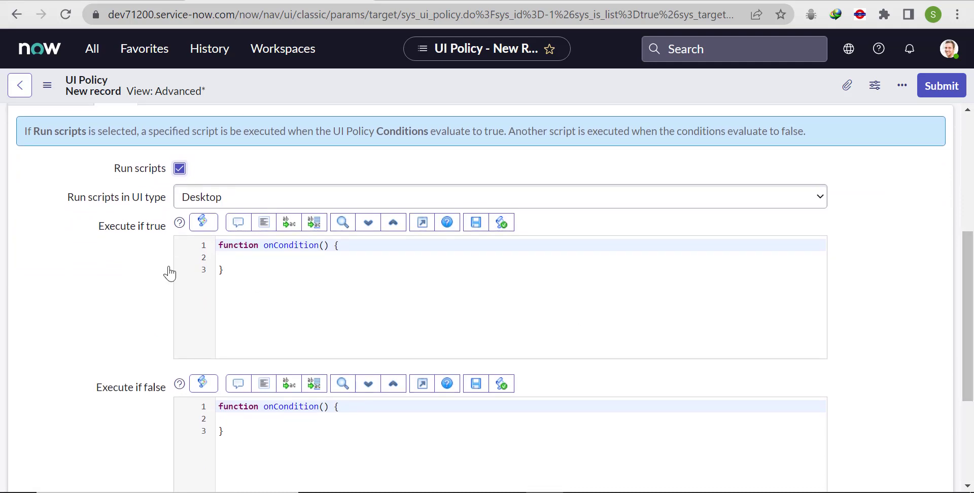
{"action": "mouse_move", "coordinate": [303, 255]}
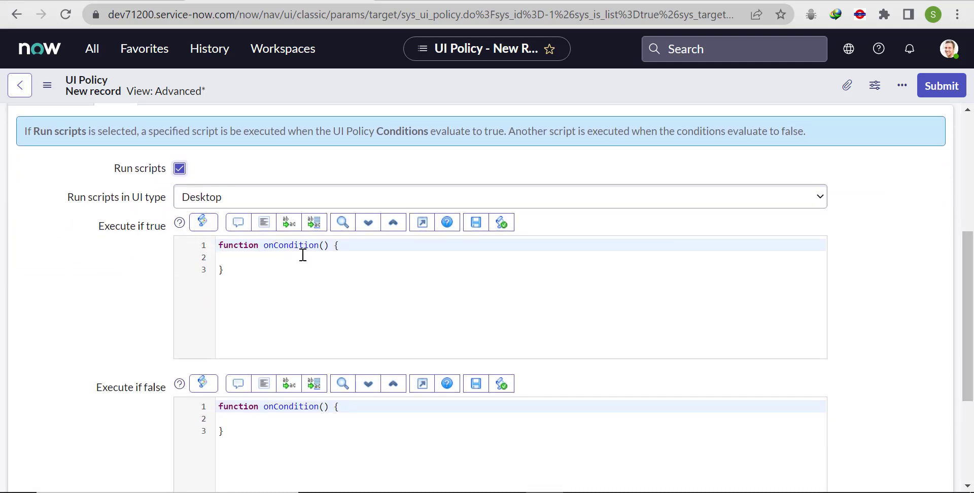
Write g_form.addErrorMessage('Please select future date'); in the Execute if true script
{"action": "type", "text": "g"}
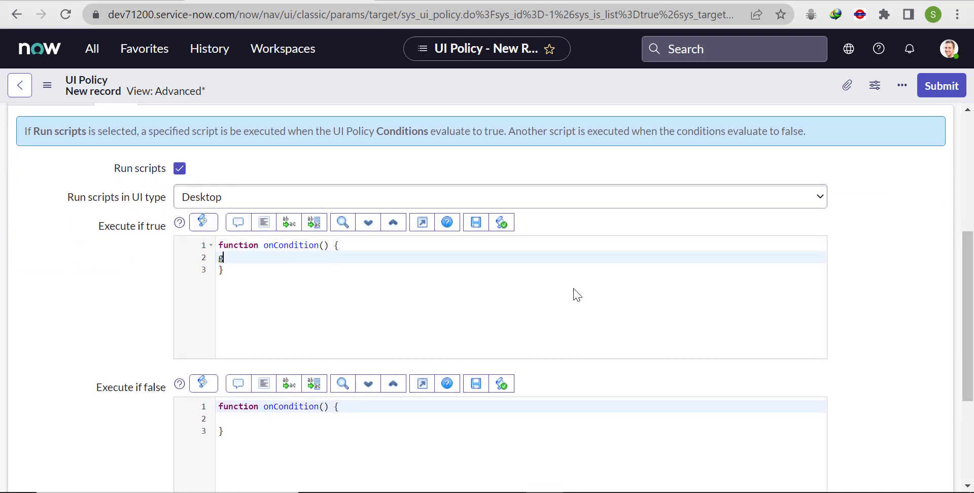
{"action": "type", "text": "_form.add"}
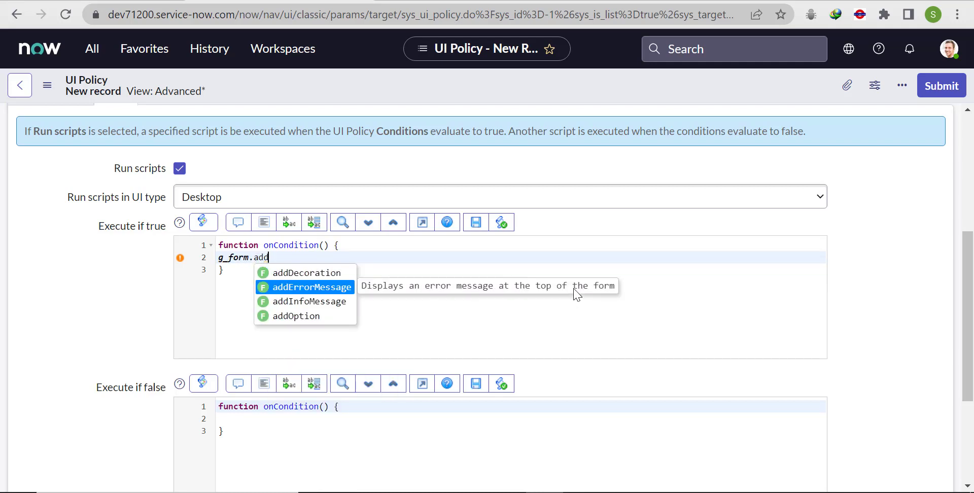
{"action": "left_click", "coordinate": [304, 287]}
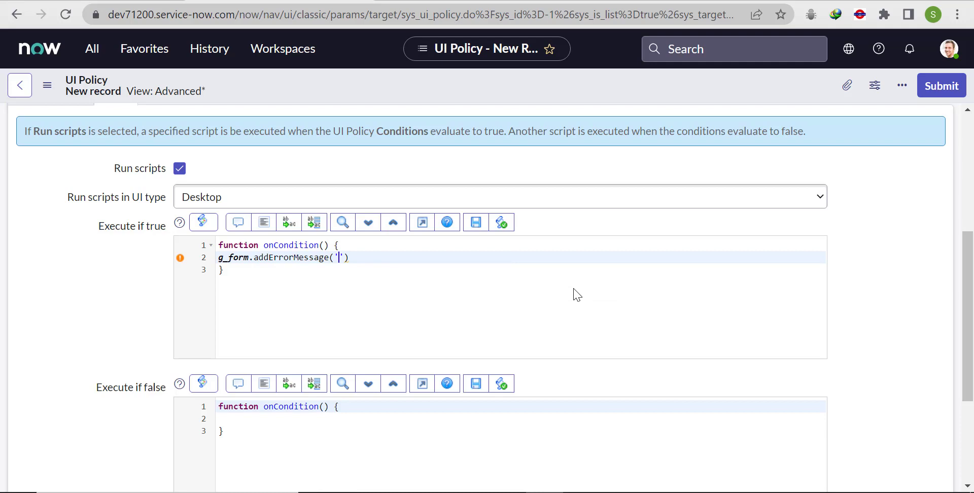
{"action": "type", "text": "Y"}
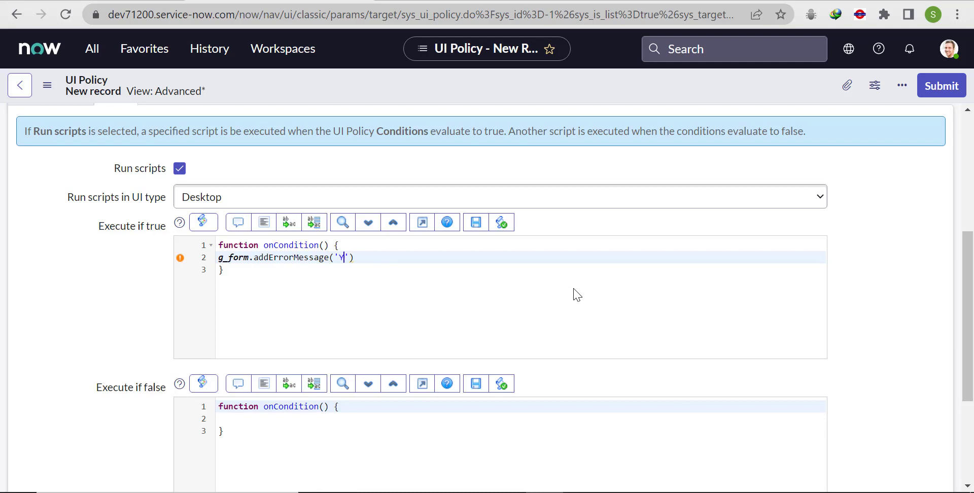
{"action": "type", "text": "Pleae"}
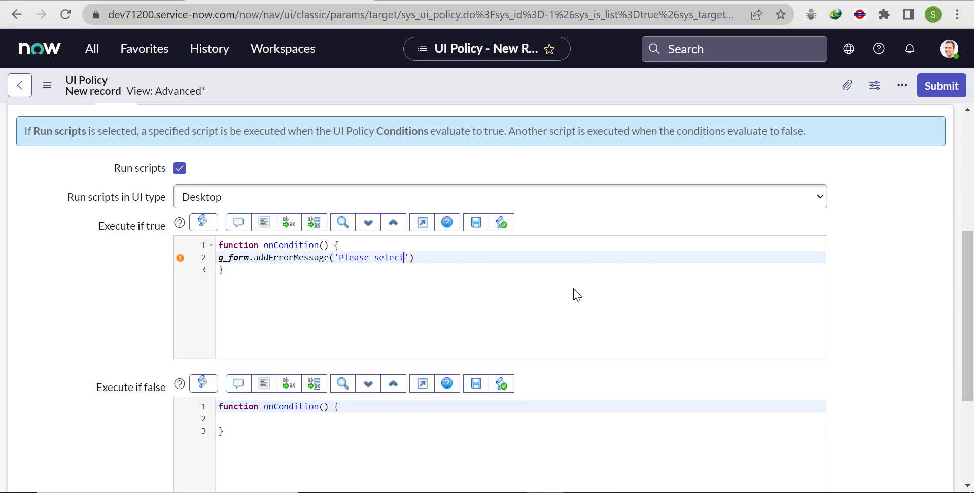
{"action": "type", "text": "future"}
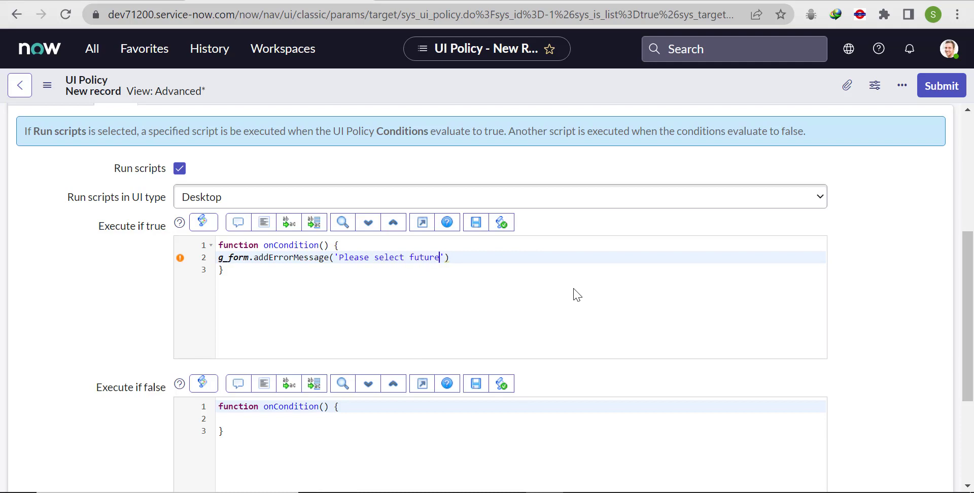
{"action": "type", "text": "date"}
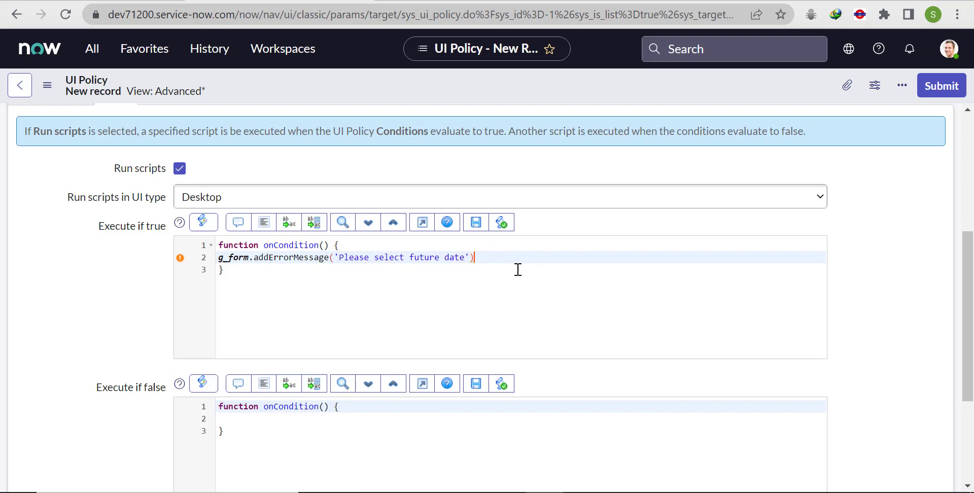
{"action": "type", "text": ";"}
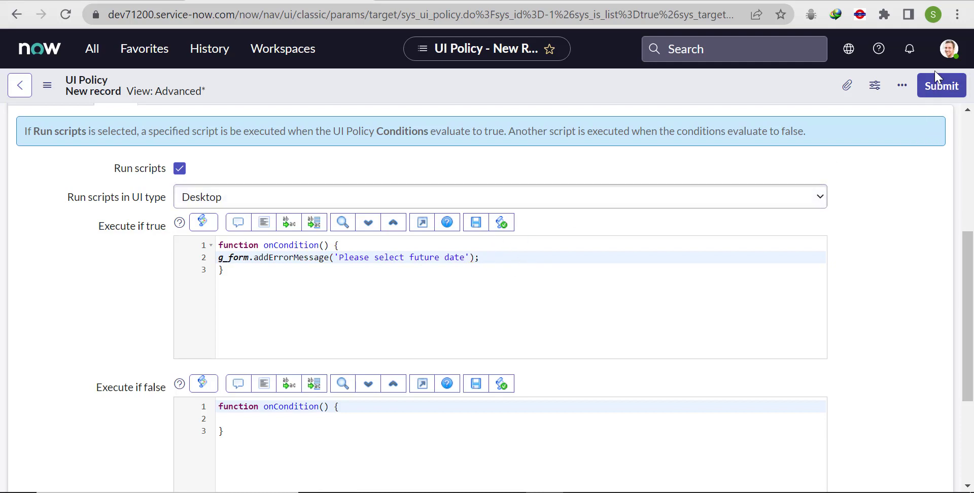
{"action": "mouse_move", "coordinate": [951, 295]}
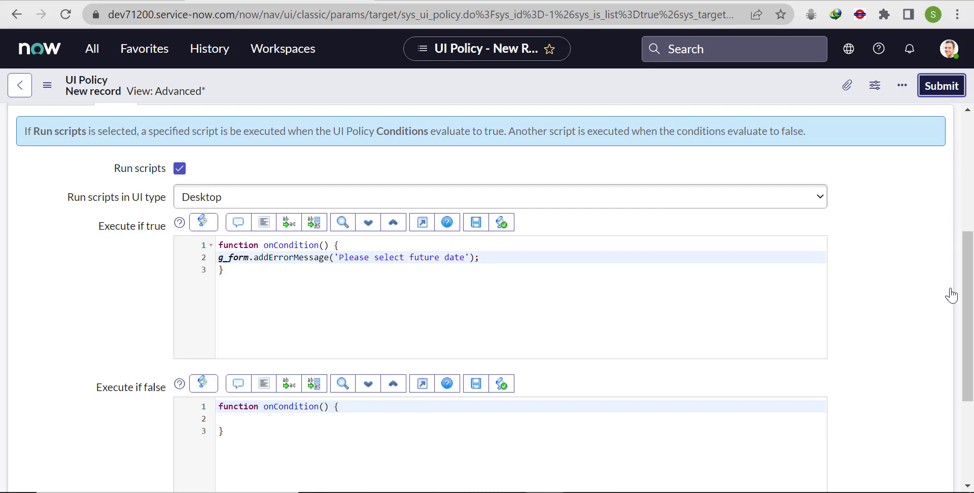
{"action": "mouse_move", "coordinate": [953, 294]}
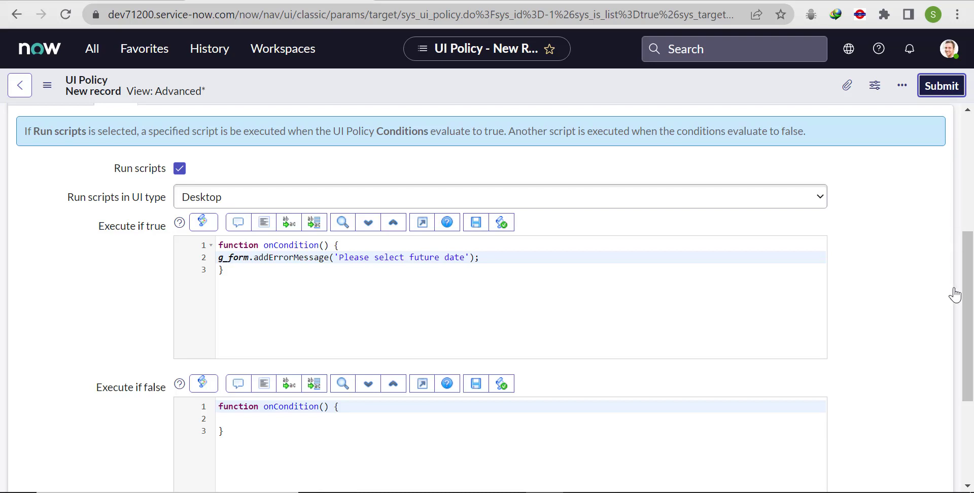
{"action": "mouse_move", "coordinate": [939, 292]}
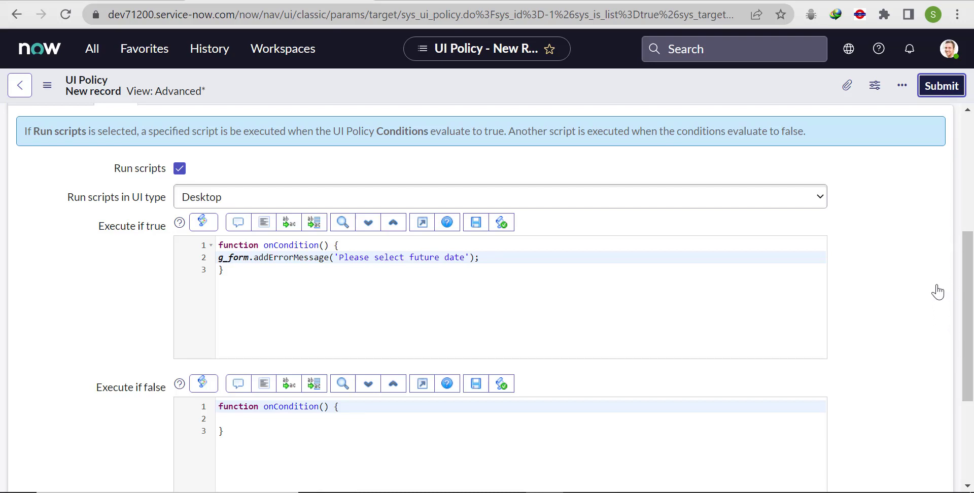
{"action": "mouse_move", "coordinate": [719, 96]}
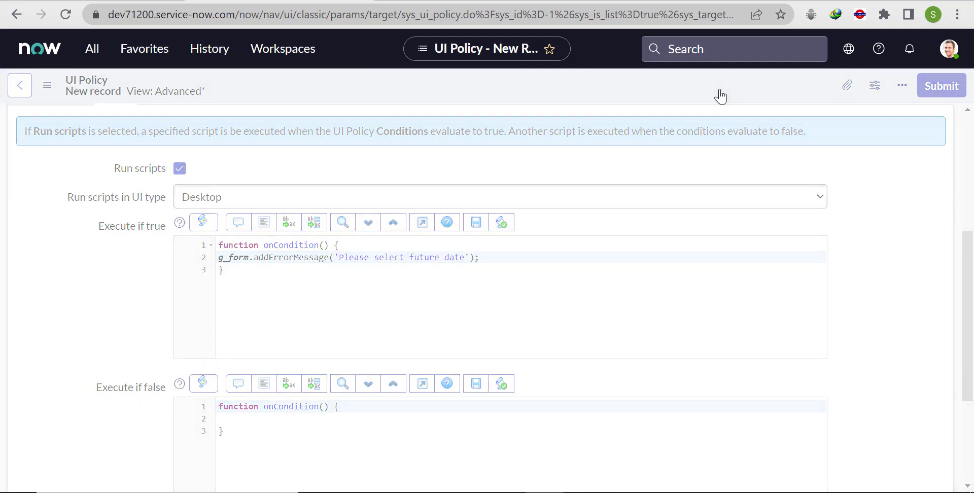
Submit the new outage date UI policy and start an application search for incidents
{"action": "left_click", "coordinate": [941, 85]}
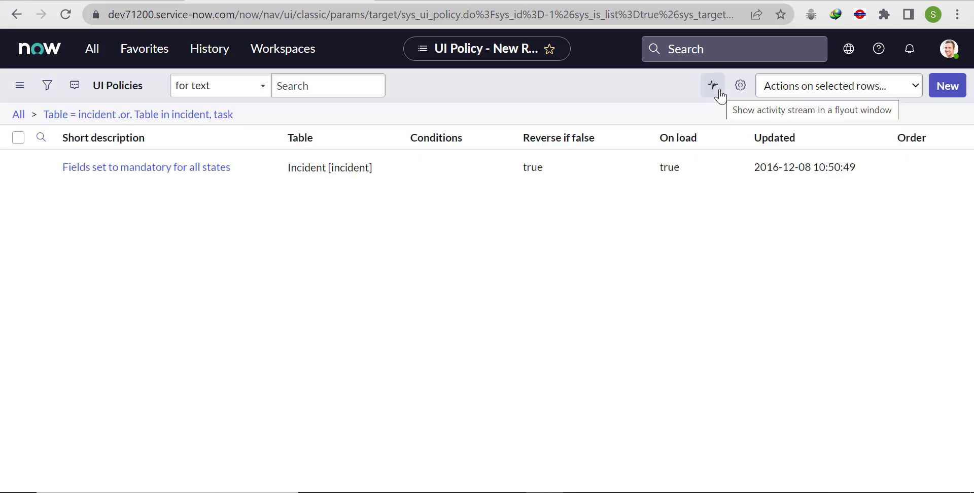
{"action": "left_click", "coordinate": [91, 48]}
{"action": "type", "text": "ent"}
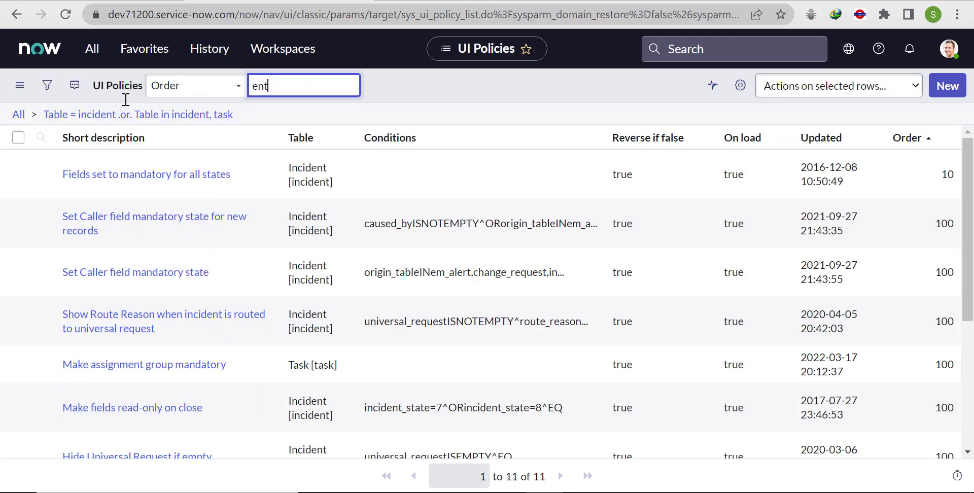
{"action": "left_click", "coordinate": [91, 49]}
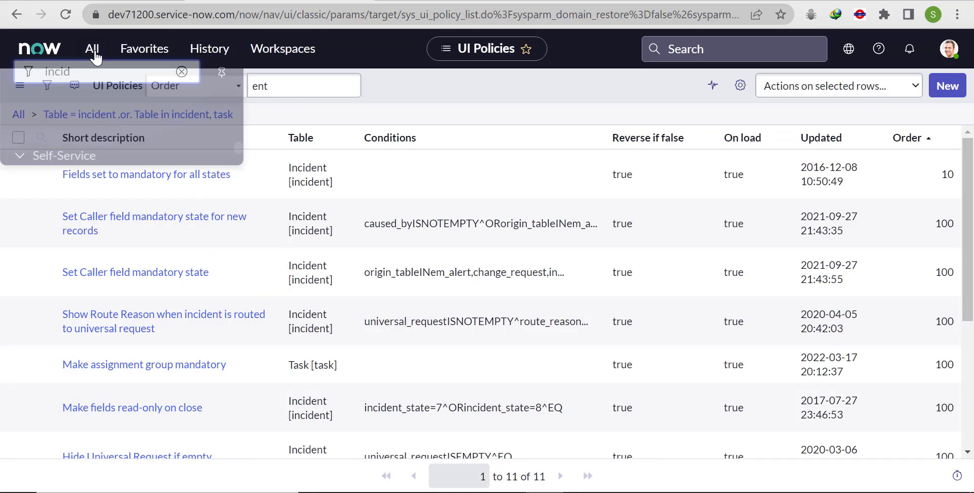
Filter the navigator for 'incid' and create a new incident record
{"action": "left_click", "coordinate": [100, 88]}
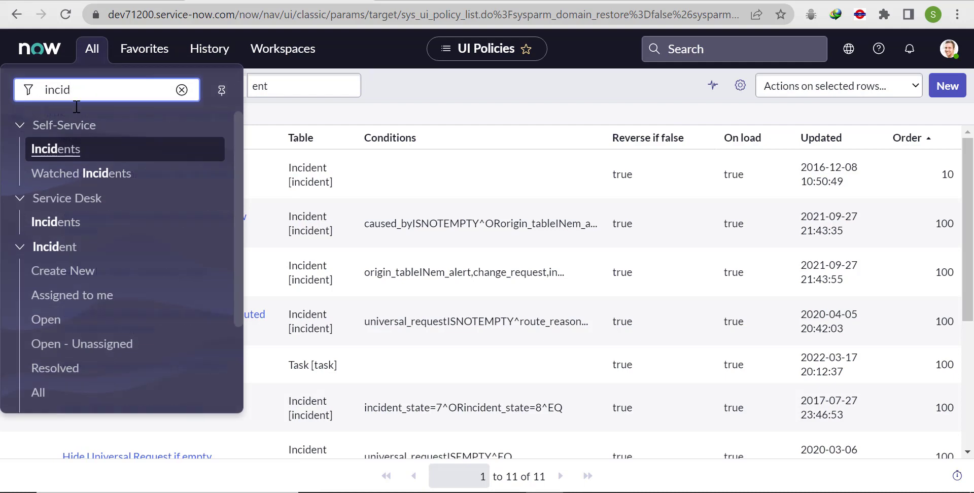
{"action": "left_click", "coordinate": [56, 148]}
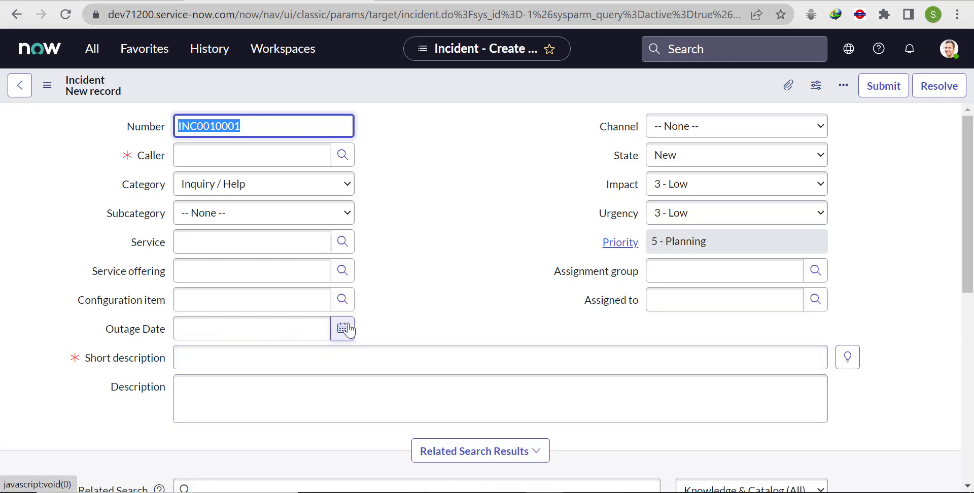
Pick June 10 as Outage Date, triggering 'Please select future date', then pick June 11
{"action": "left_click", "coordinate": [343, 329]}
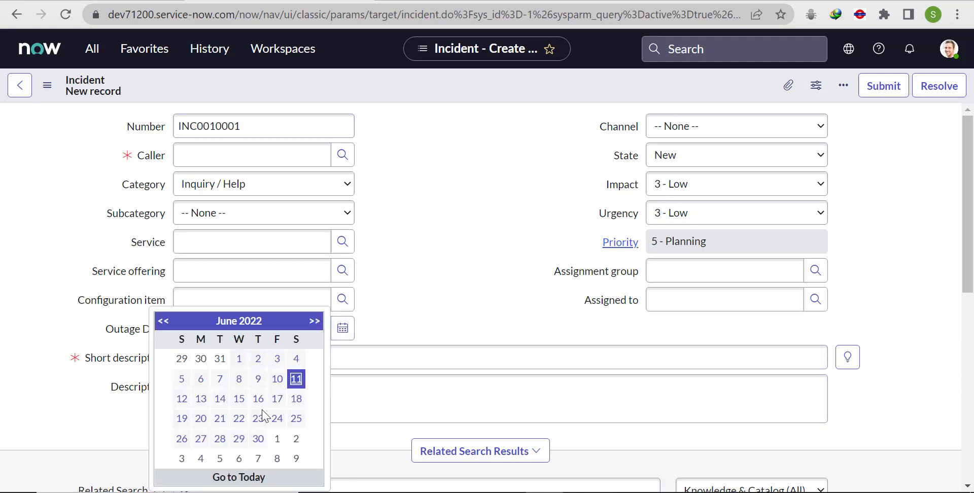
{"action": "mouse_move", "coordinate": [274, 386]}
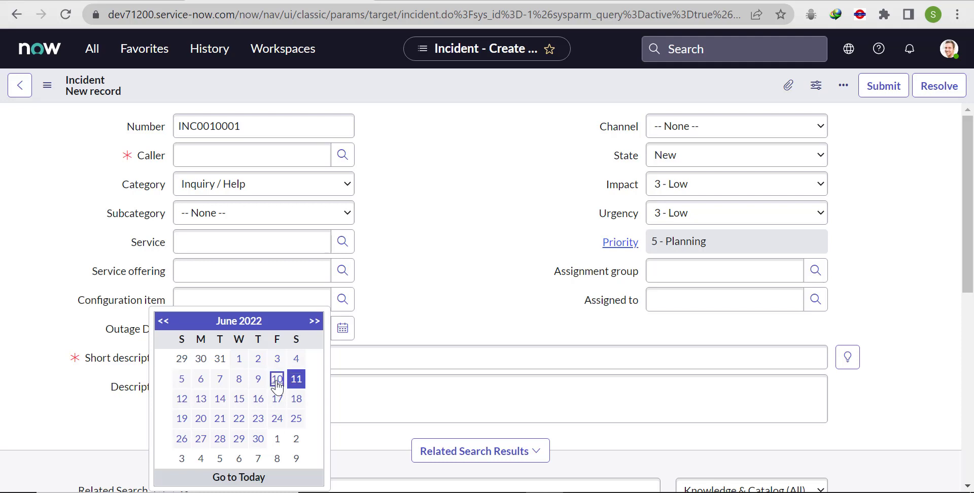
{"action": "left_click", "coordinate": [277, 379]}
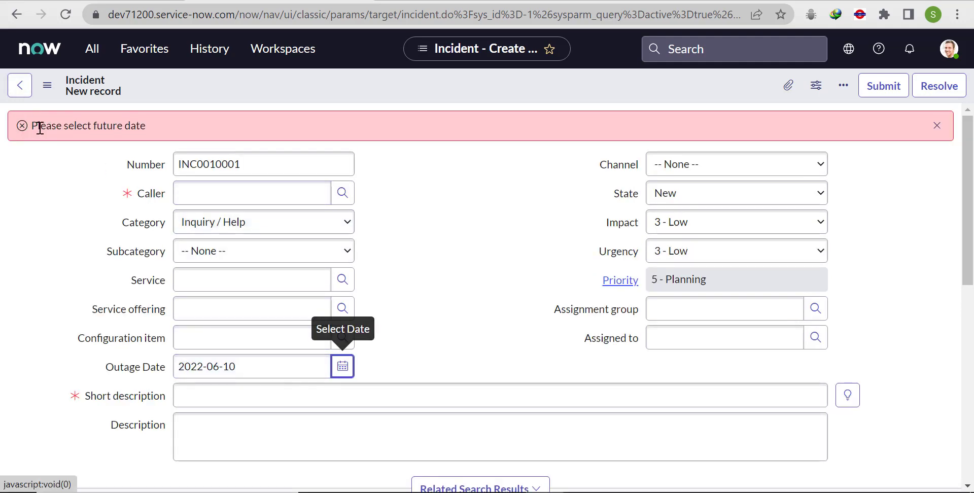
{"action": "left_click", "coordinate": [500, 395]}
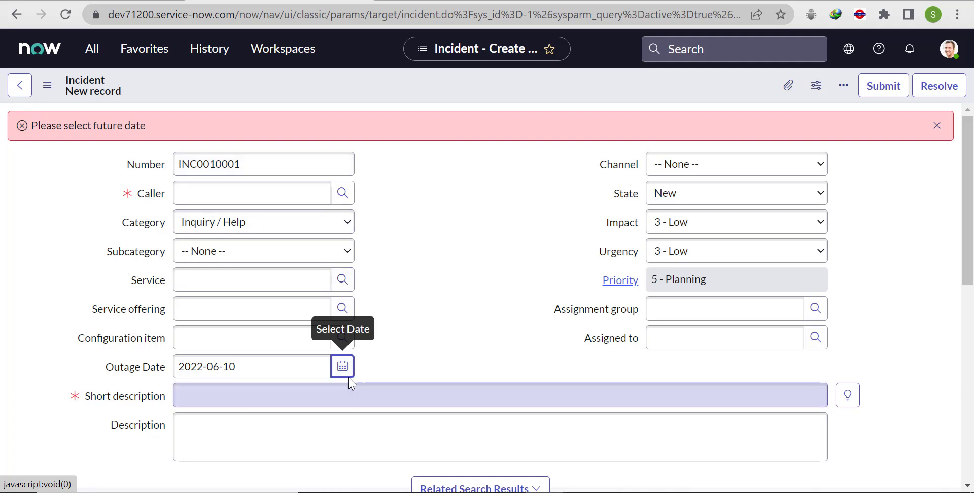
{"action": "left_click", "coordinate": [341, 366]}
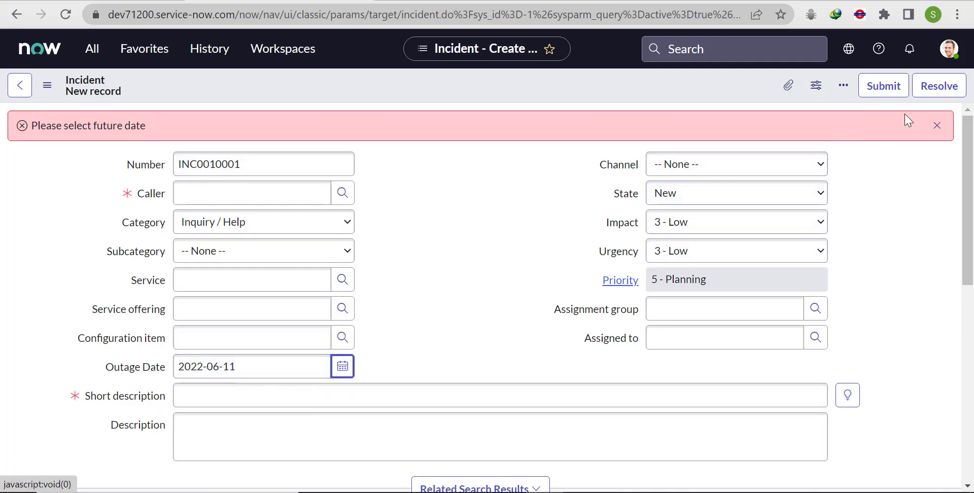
Dismiss the error banner and re-pick June 11 so Outage Date reads 2022-06-11
{"action": "left_click", "coordinate": [937, 125]}
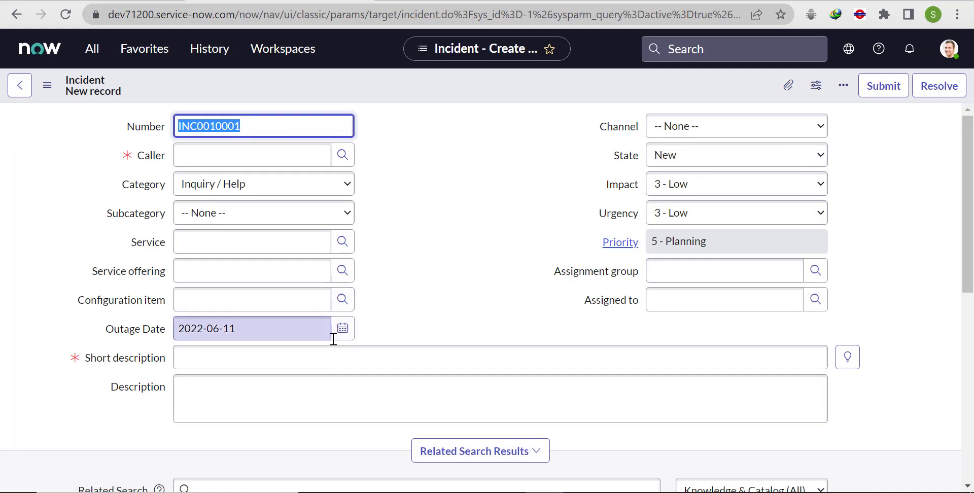
{"action": "left_click", "coordinate": [343, 328]}
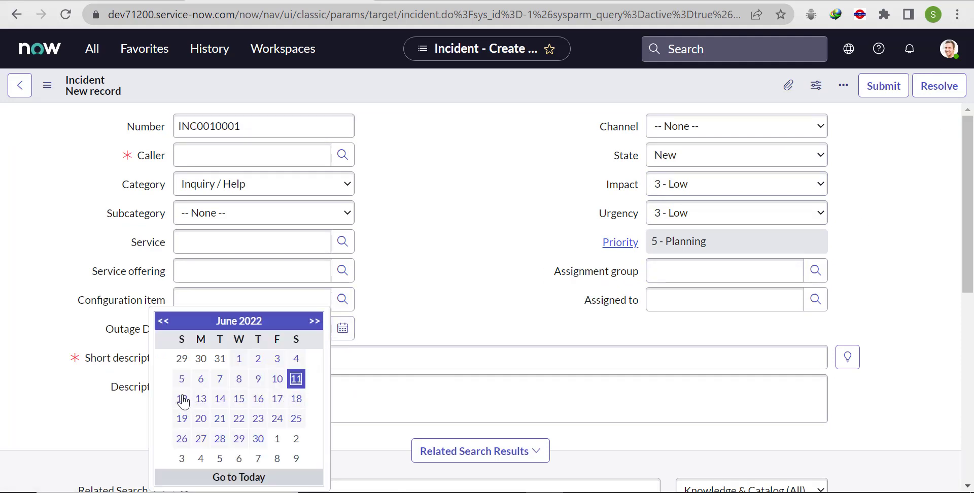
{"action": "left_click", "coordinate": [182, 398]}
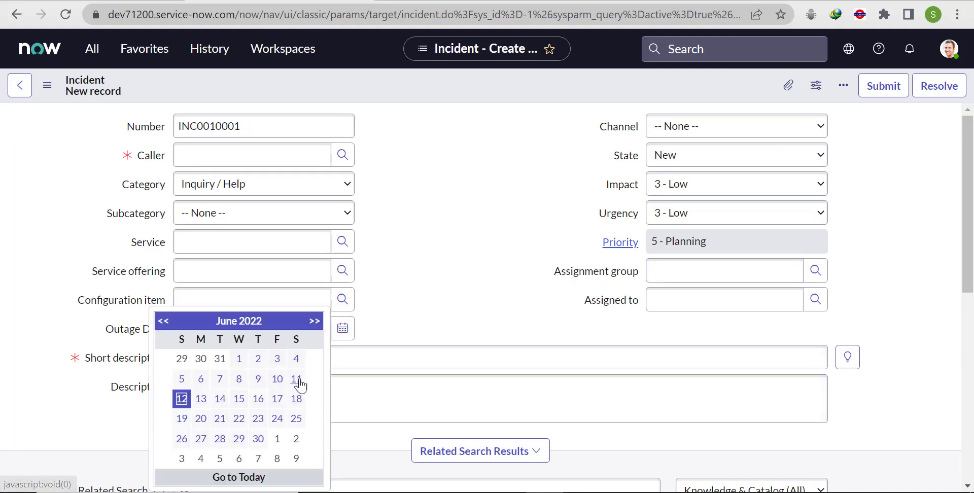
{"action": "left_click", "coordinate": [296, 379]}
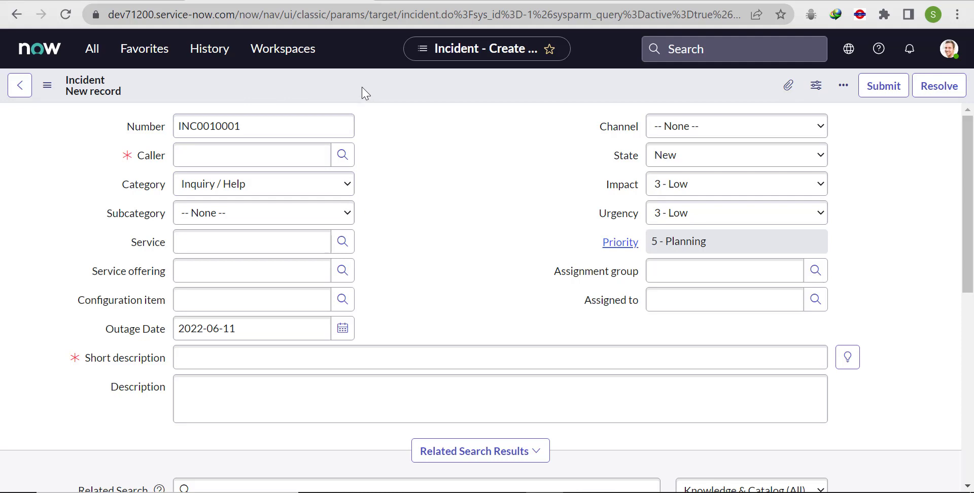
{"action": "mouse_move", "coordinate": [359, 84]}
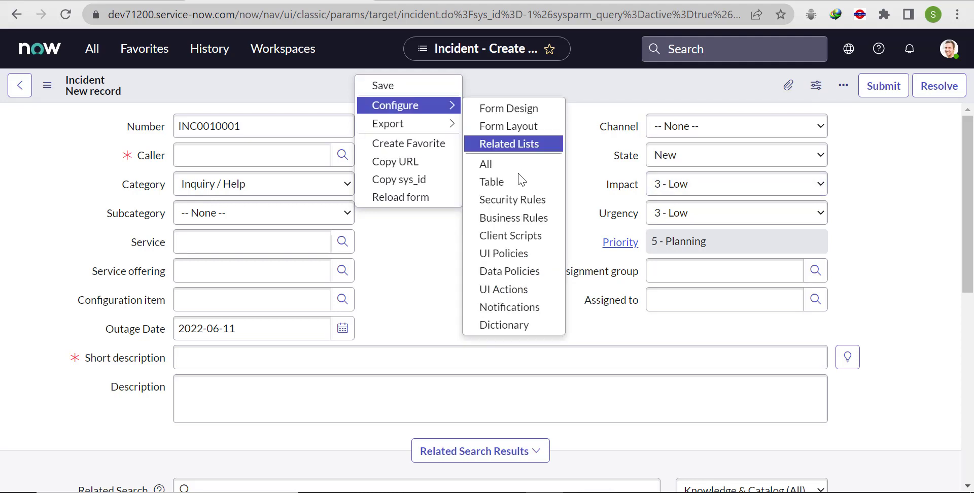
{"action": "mouse_move", "coordinate": [529, 253]}
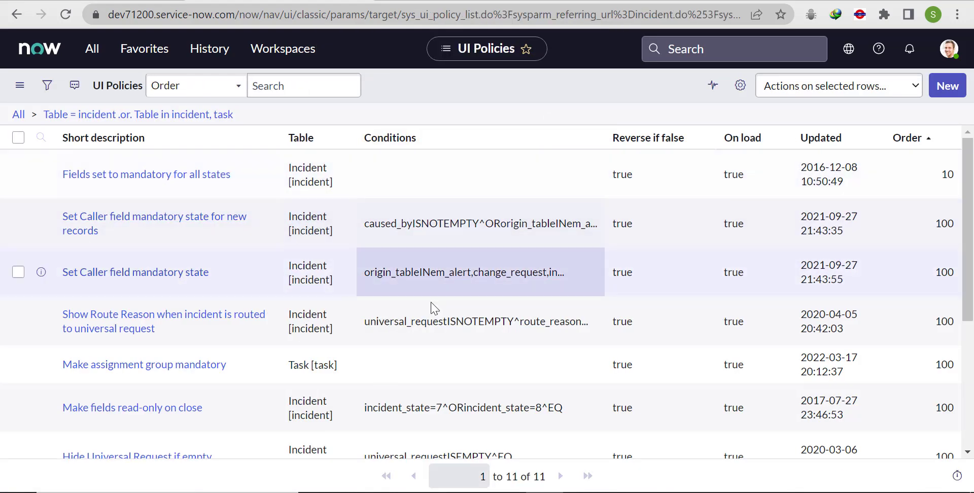
Scroll the UI Policies list and open the Outage date restriction policy
{"action": "scroll", "scroll_direction": "down", "scroll_amount": 3}
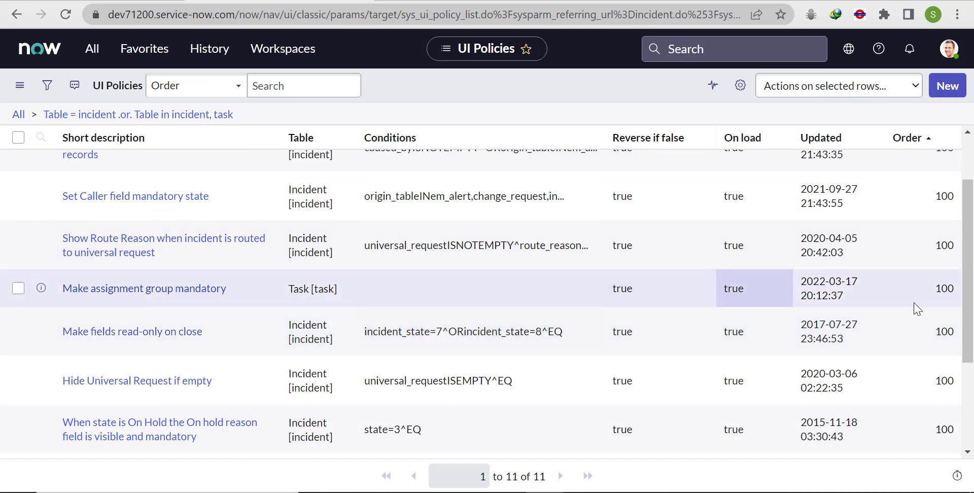
{"action": "scroll", "scroll_direction": "down", "scroll_amount": 3}
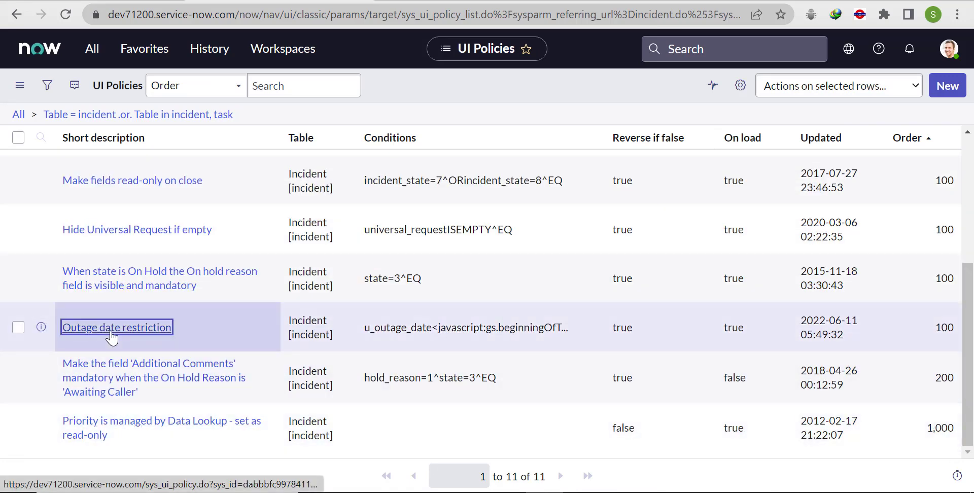
{"action": "left_click", "coordinate": [116, 327]}
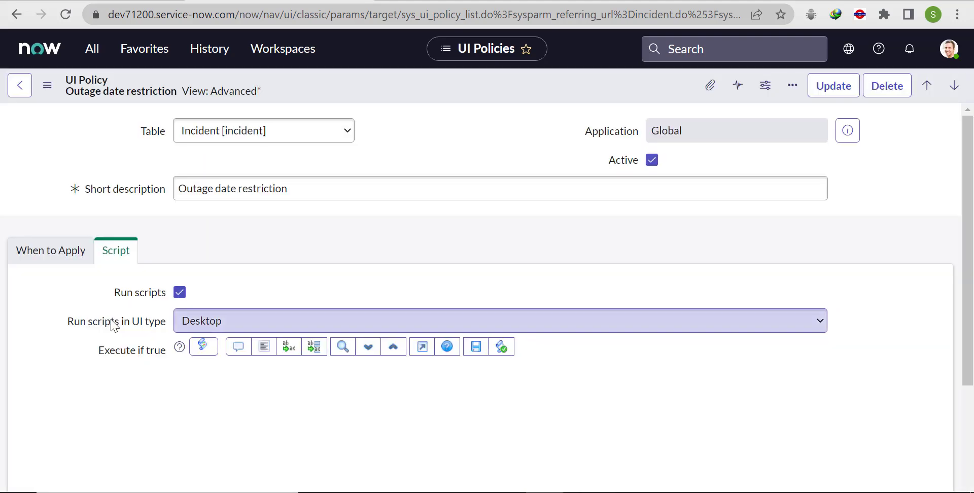
{"action": "mouse_move", "coordinate": [132, 293]}
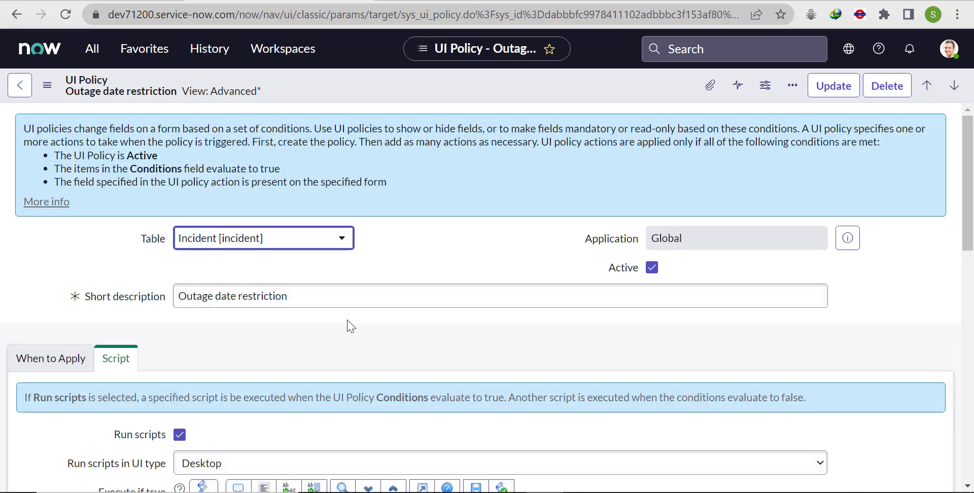
Change the Outage Date condition operator from 'before' to 'after' Today
{"action": "left_click", "coordinate": [50, 358]}
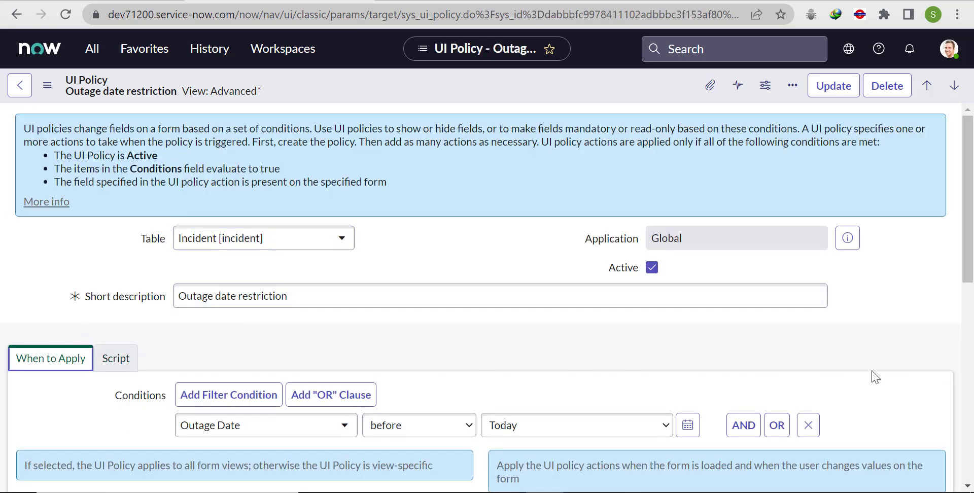
{"action": "scroll", "scroll_direction": "down", "scroll_amount": 3}
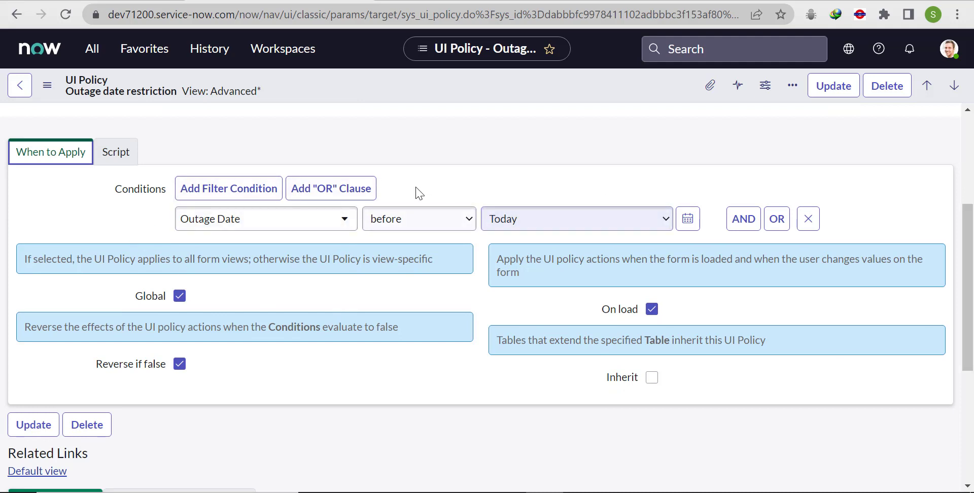
{"action": "left_click", "coordinate": [418, 219]}
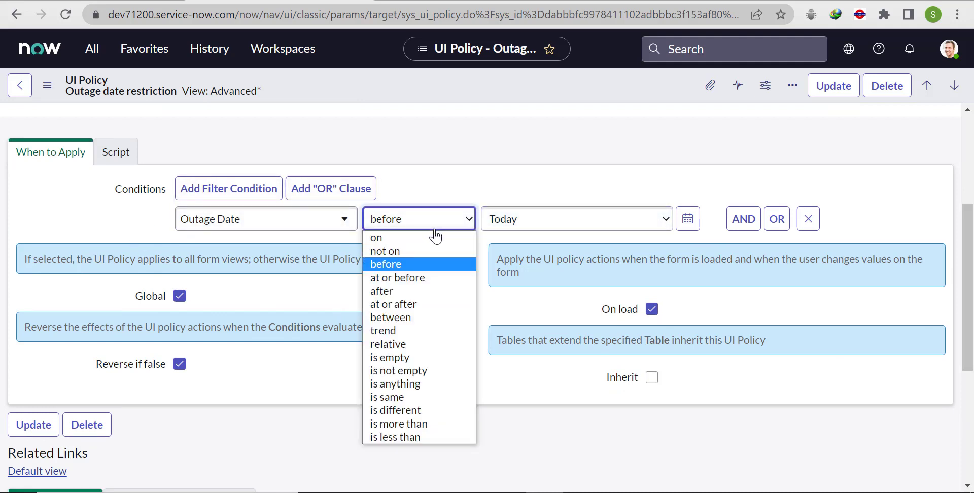
{"action": "mouse_move", "coordinate": [415, 277]}
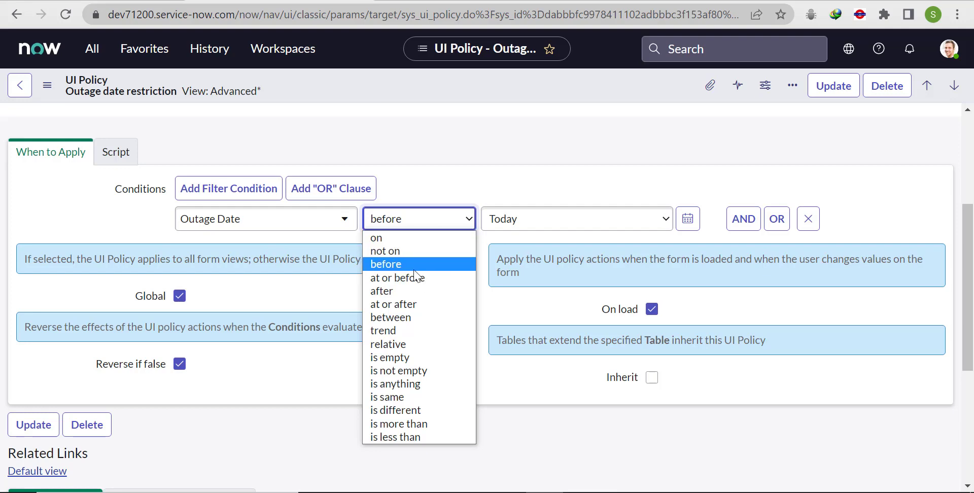
{"action": "left_click", "coordinate": [381, 291]}
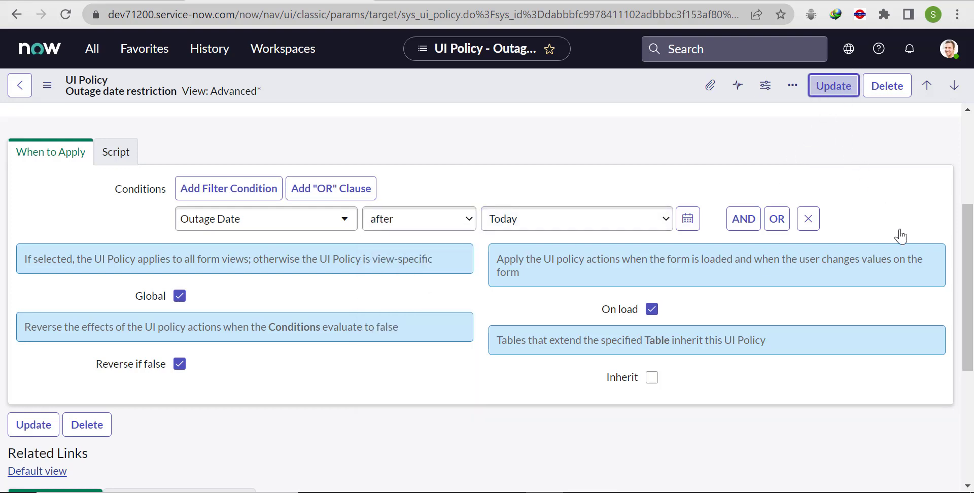
{"action": "mouse_move", "coordinate": [570, 94]}
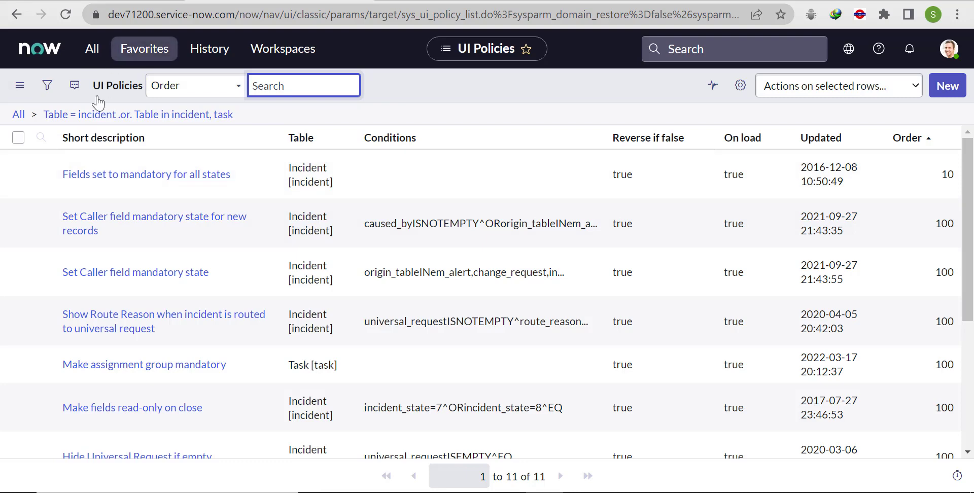
{"action": "mouse_move", "coordinate": [140, 343]}
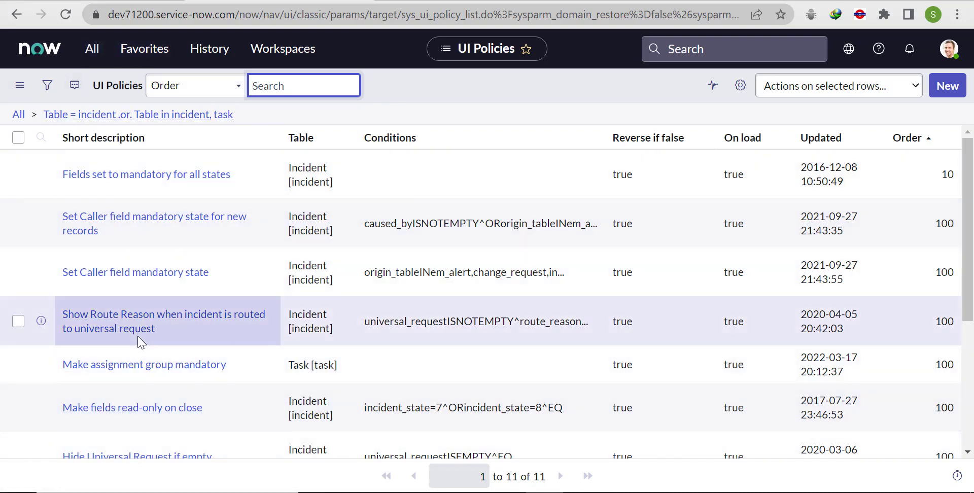
Reopen the Outage date restriction policy and show its script settings
{"action": "scroll", "scroll_direction": "down", "scroll_amount": 3}
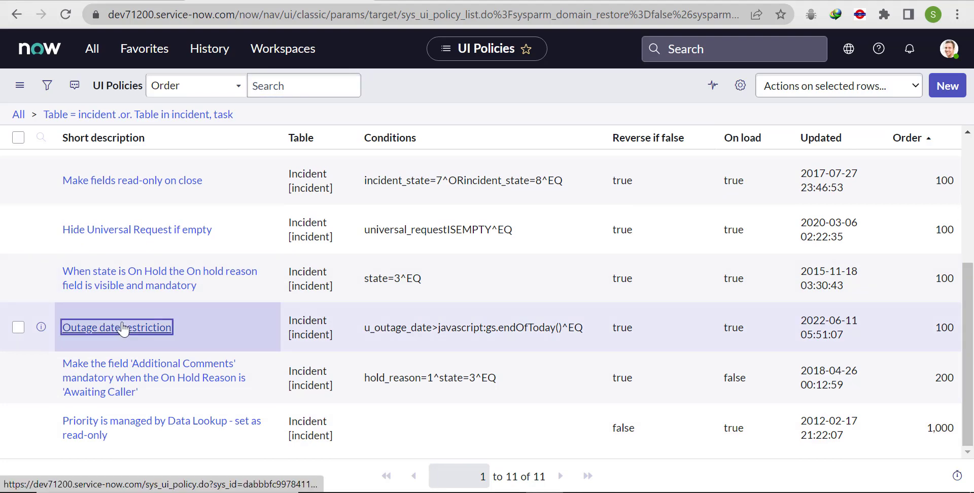
{"action": "left_click", "coordinate": [116, 327]}
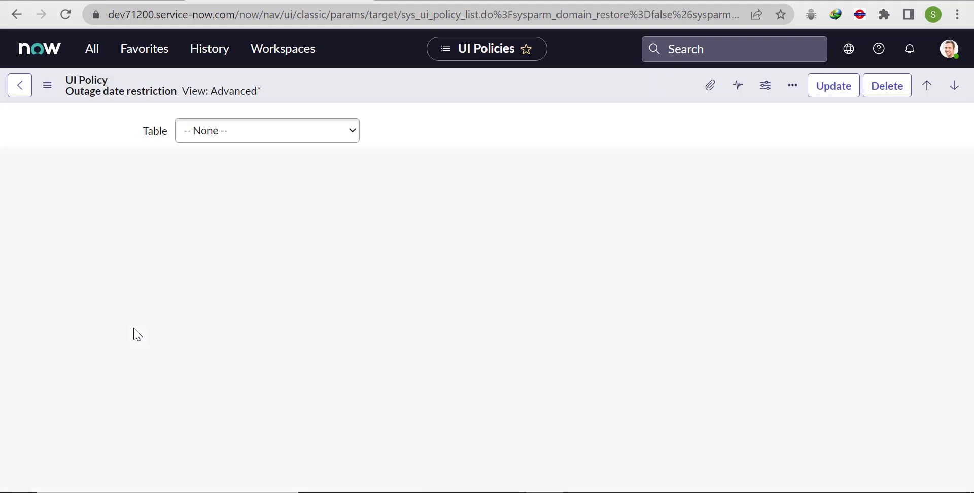
{"action": "left_click", "coordinate": [267, 130]}
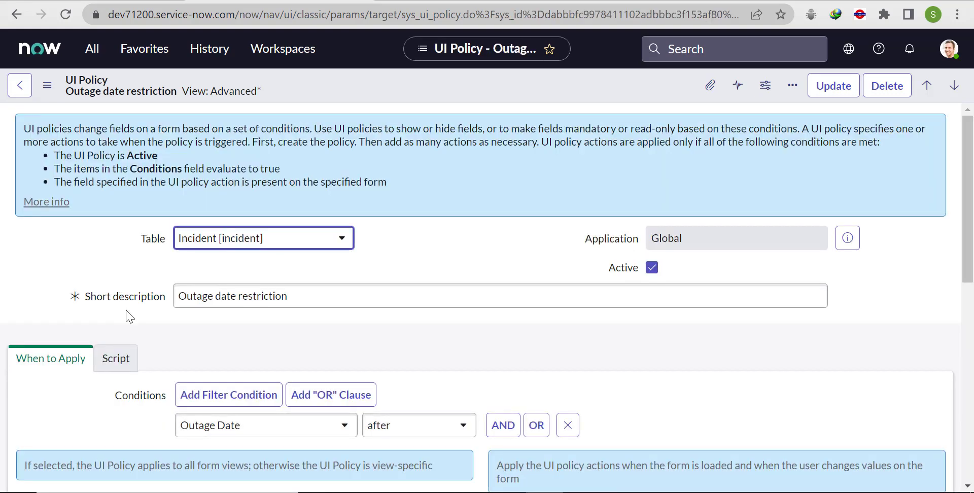
{"action": "left_click", "coordinate": [116, 359]}
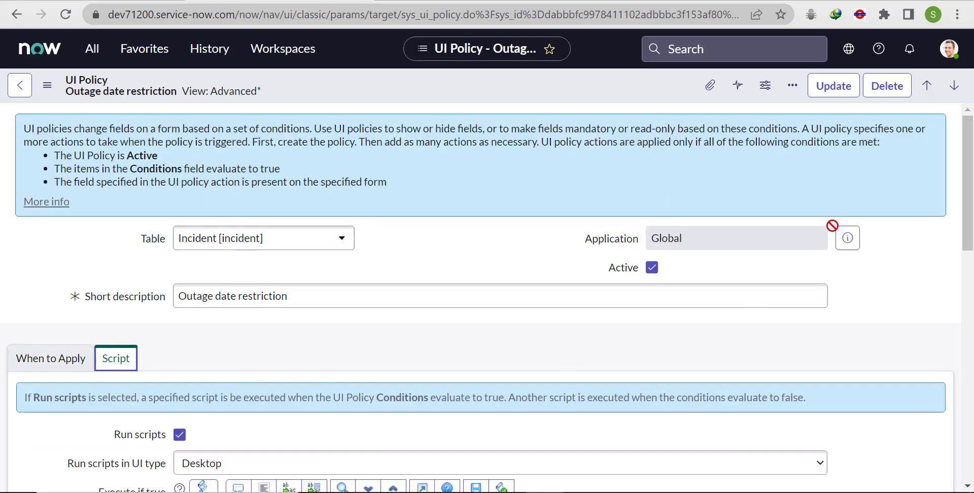
Reword the error message from 'future' to 'past' date
{"action": "scroll", "scroll_direction": "down", "scroll_amount": 3}
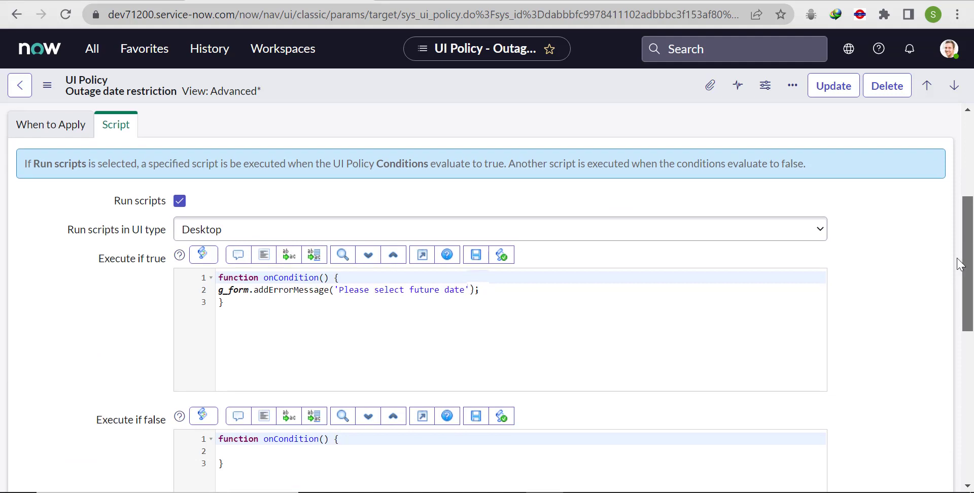
{"action": "scroll", "scroll_direction": "down", "scroll_amount": 3}
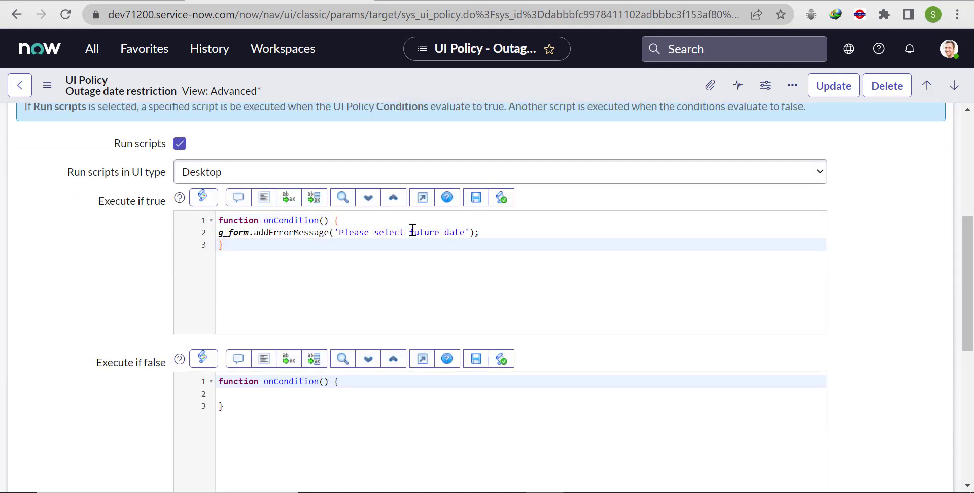
{"action": "double_click", "coordinate": [425, 232]}
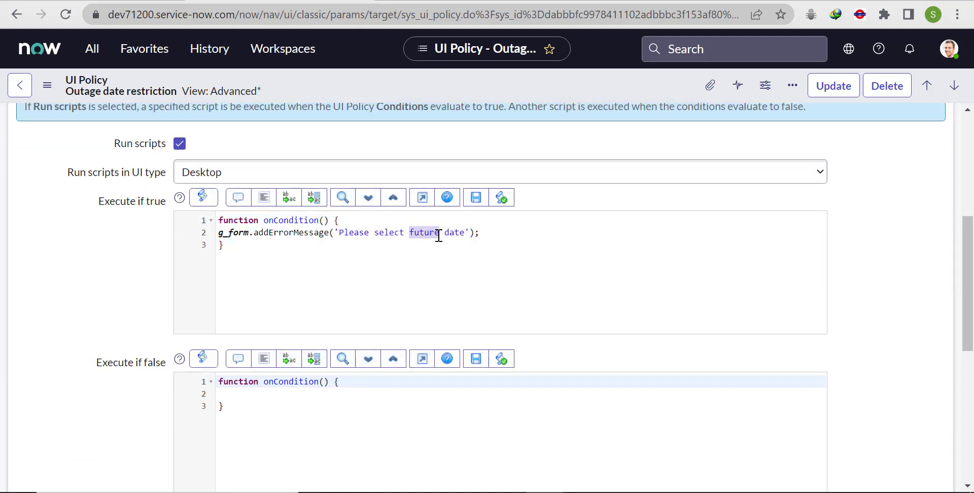
{"action": "type", "text": "pa"}
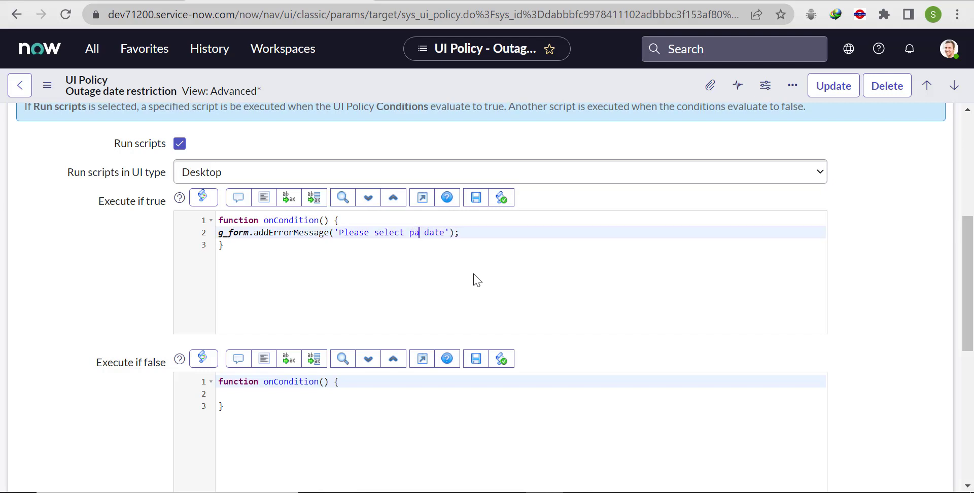
{"action": "type", "text": "st"}
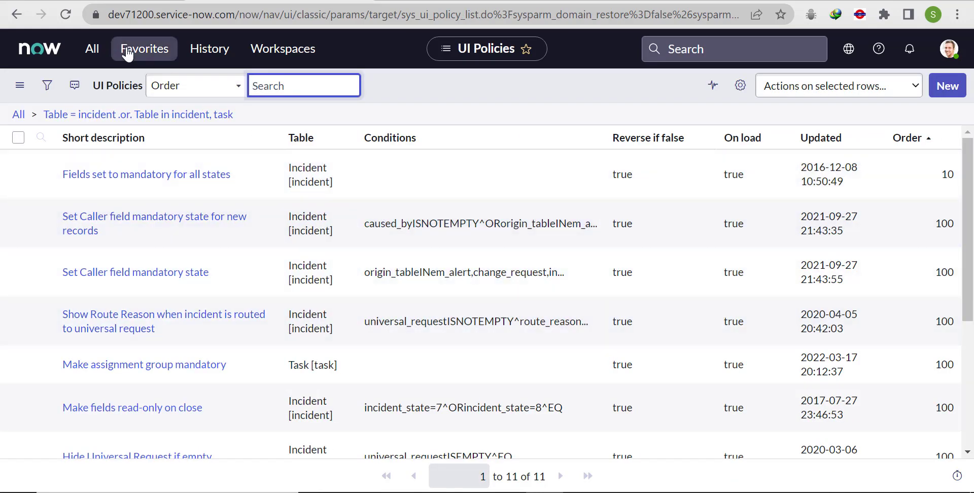
Create a new incident and set its Outage Date to June 9
{"action": "left_click", "coordinate": [91, 48]}
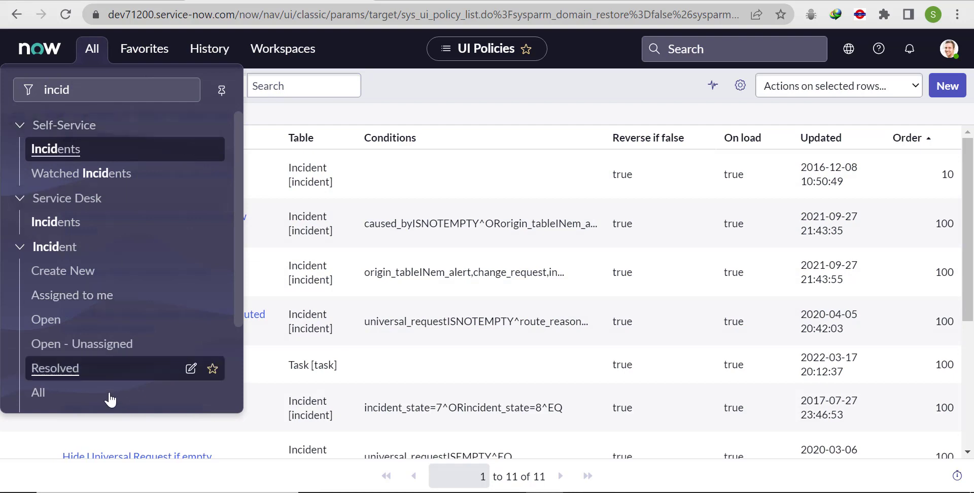
{"action": "left_click", "coordinate": [55, 368]}
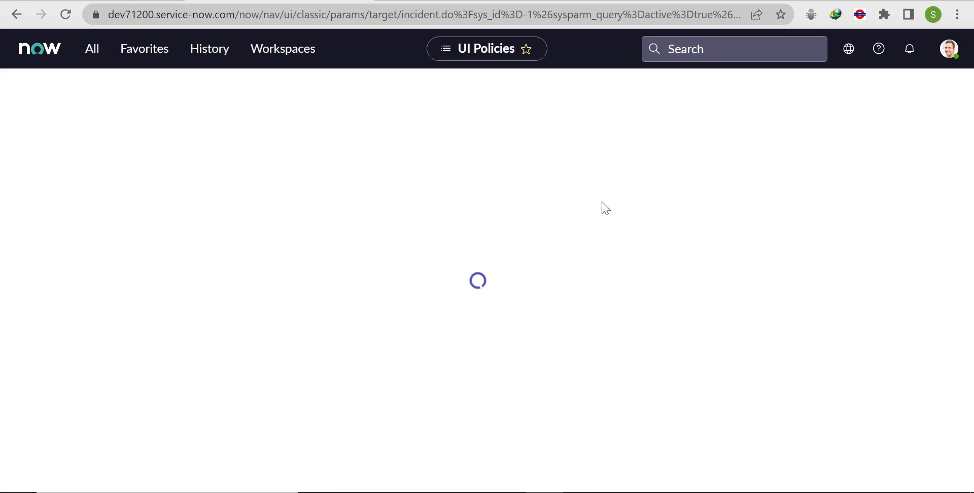
{"action": "mouse_move", "coordinate": [434, 347]}
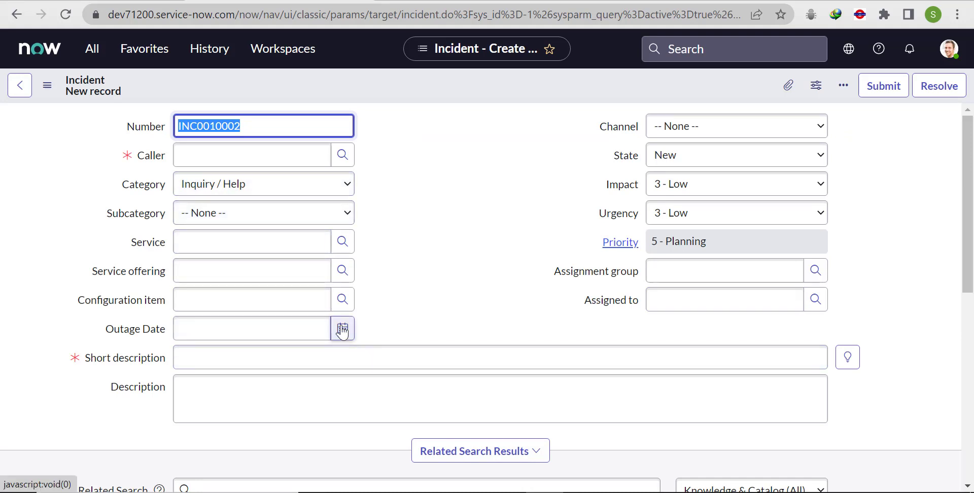
{"action": "left_click", "coordinate": [342, 329]}
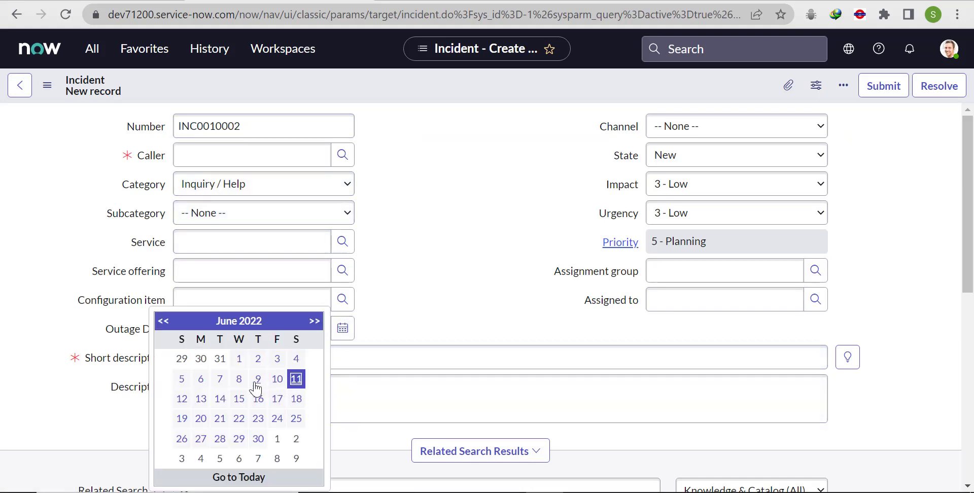
{"action": "left_click", "coordinate": [258, 379]}
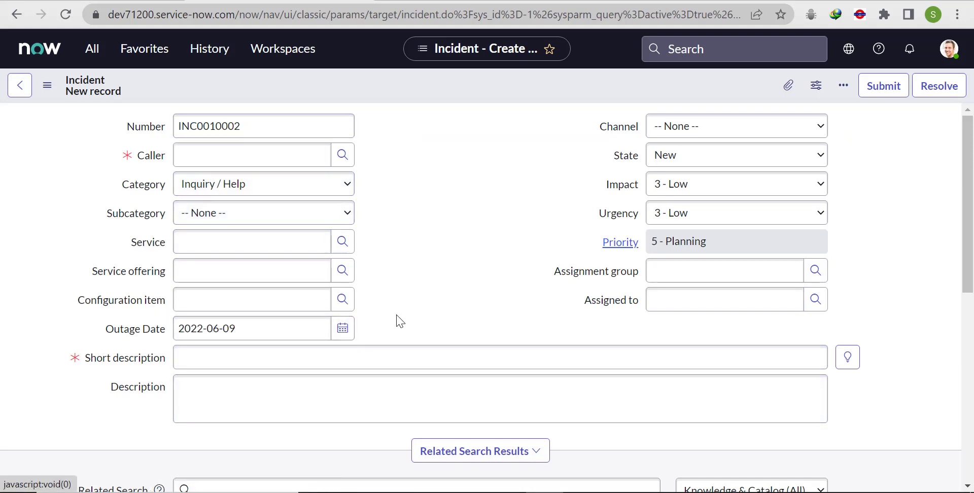
Change Outage Date to June 12 and dismiss the 'Please select past date' error
{"action": "left_click", "coordinate": [341, 328]}
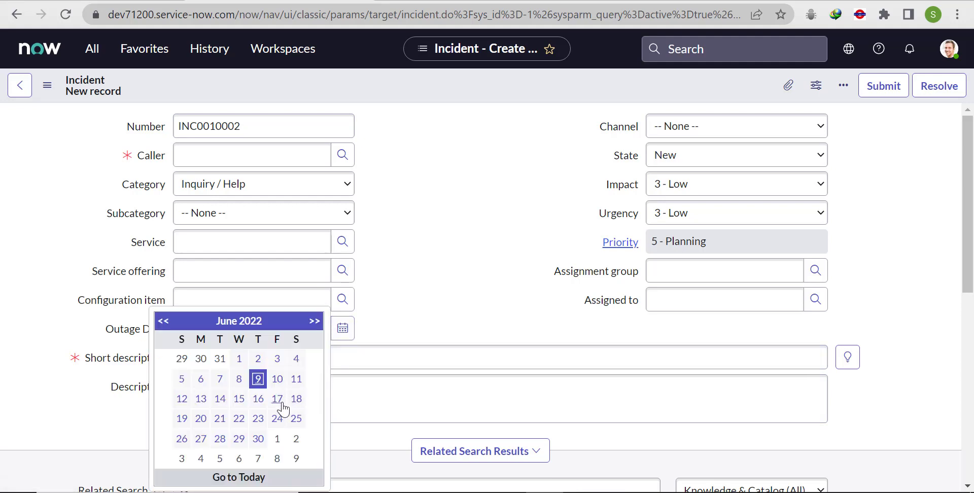
{"action": "left_click", "coordinate": [182, 399]}
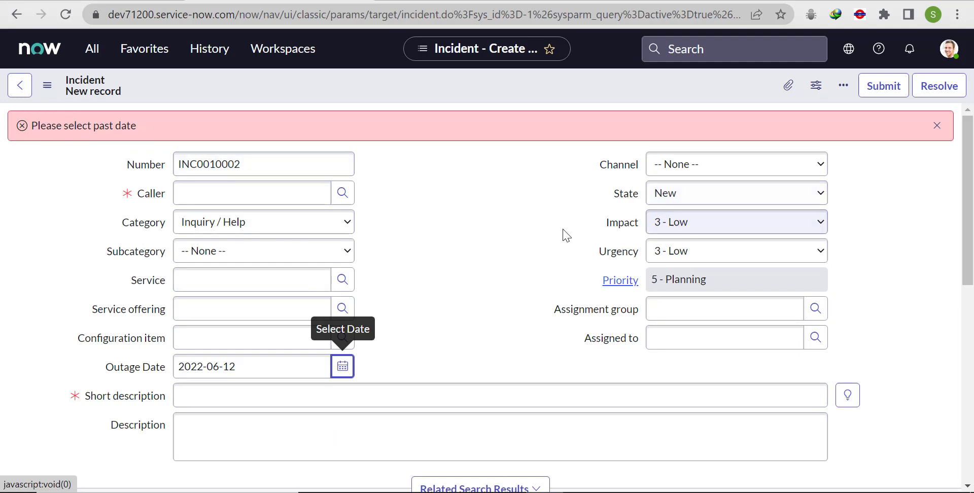
{"action": "mouse_move", "coordinate": [909, 115]}
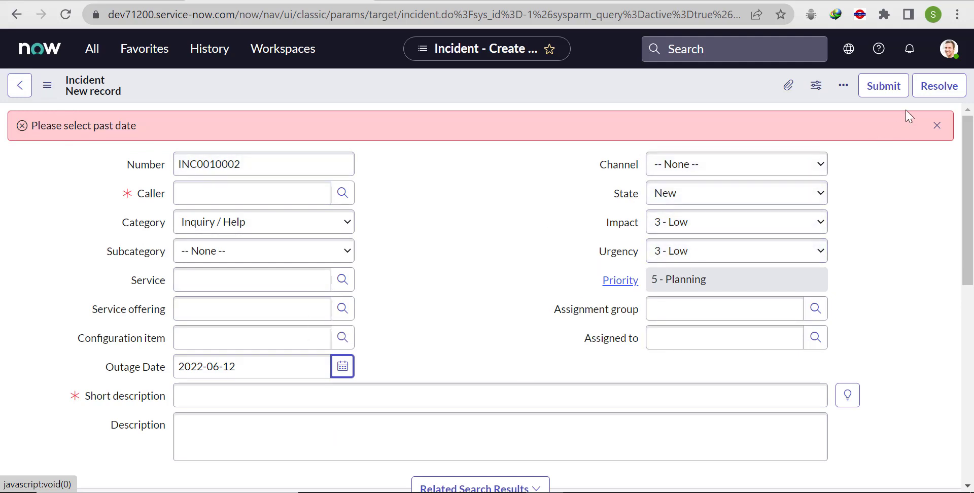
{"action": "left_click", "coordinate": [938, 126]}
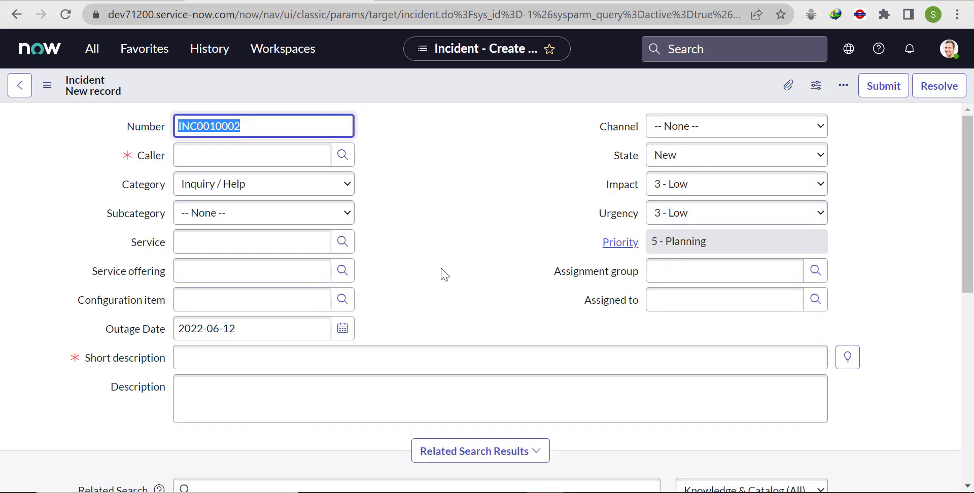